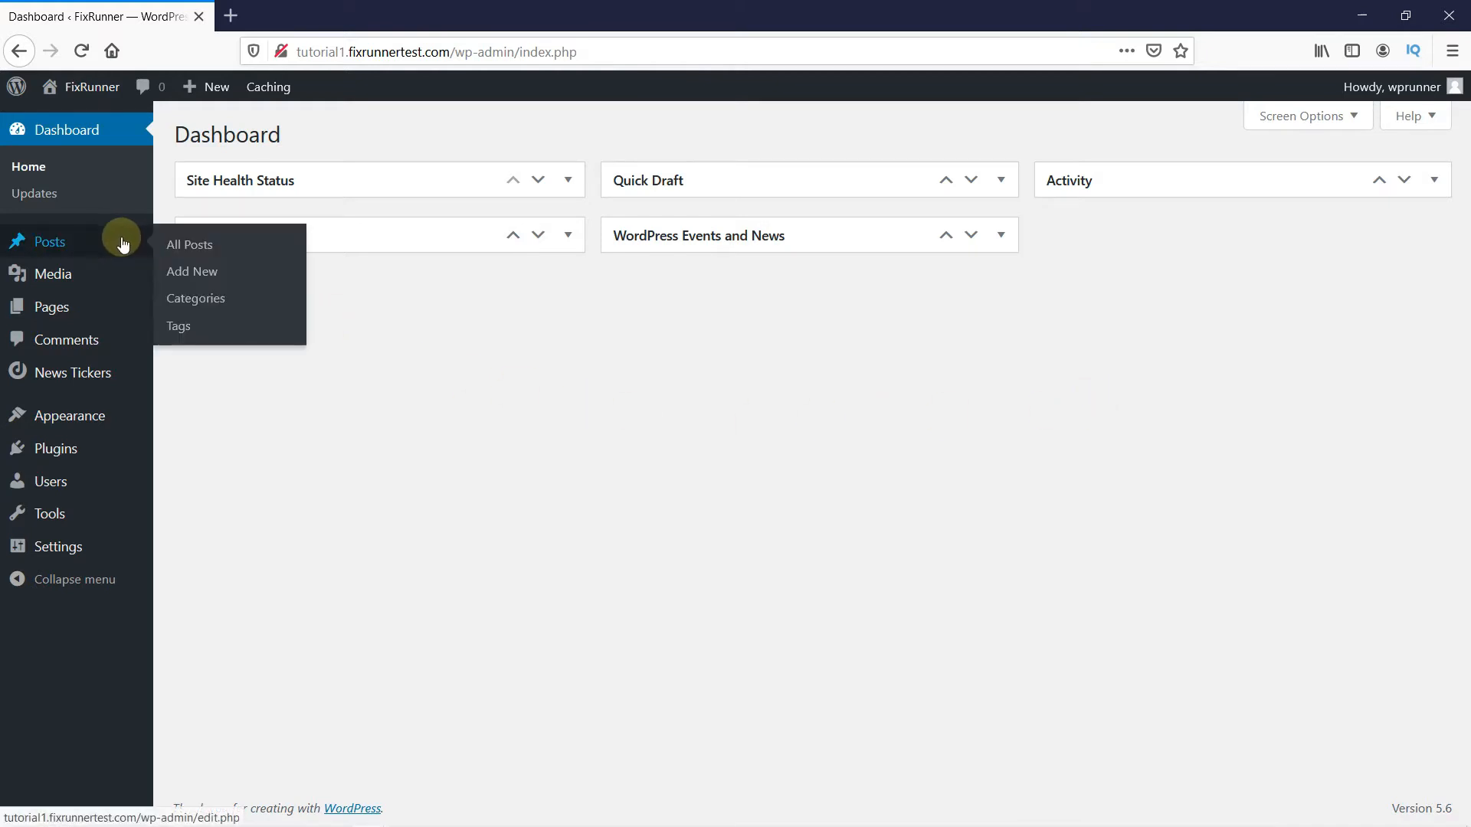
- Open a blank Add New Post editor from the Posts sidebar menu
{"action": "left_click", "coordinate": [192, 272]}
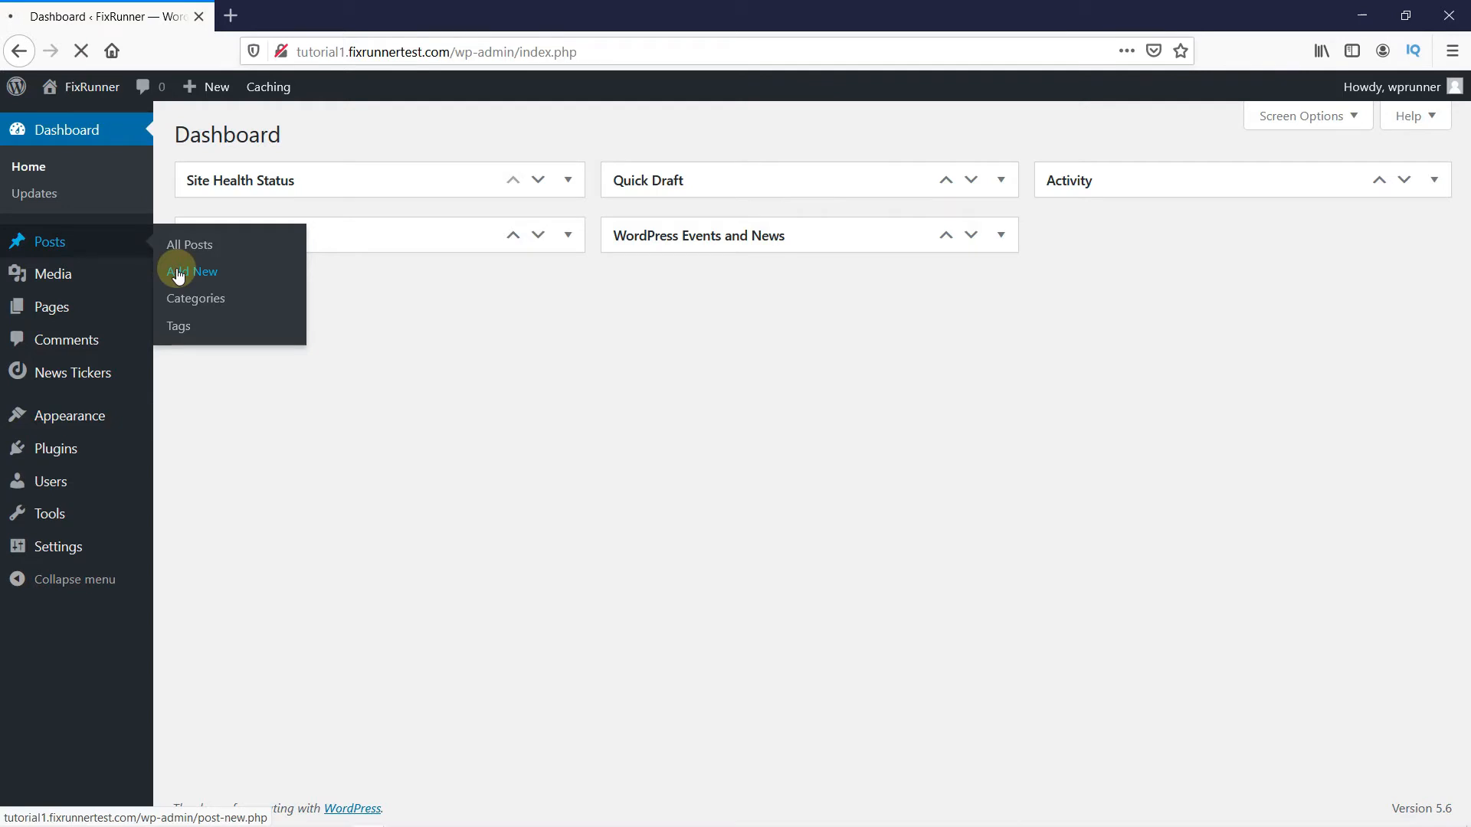
{"action": "left_click", "coordinate": [192, 273]}
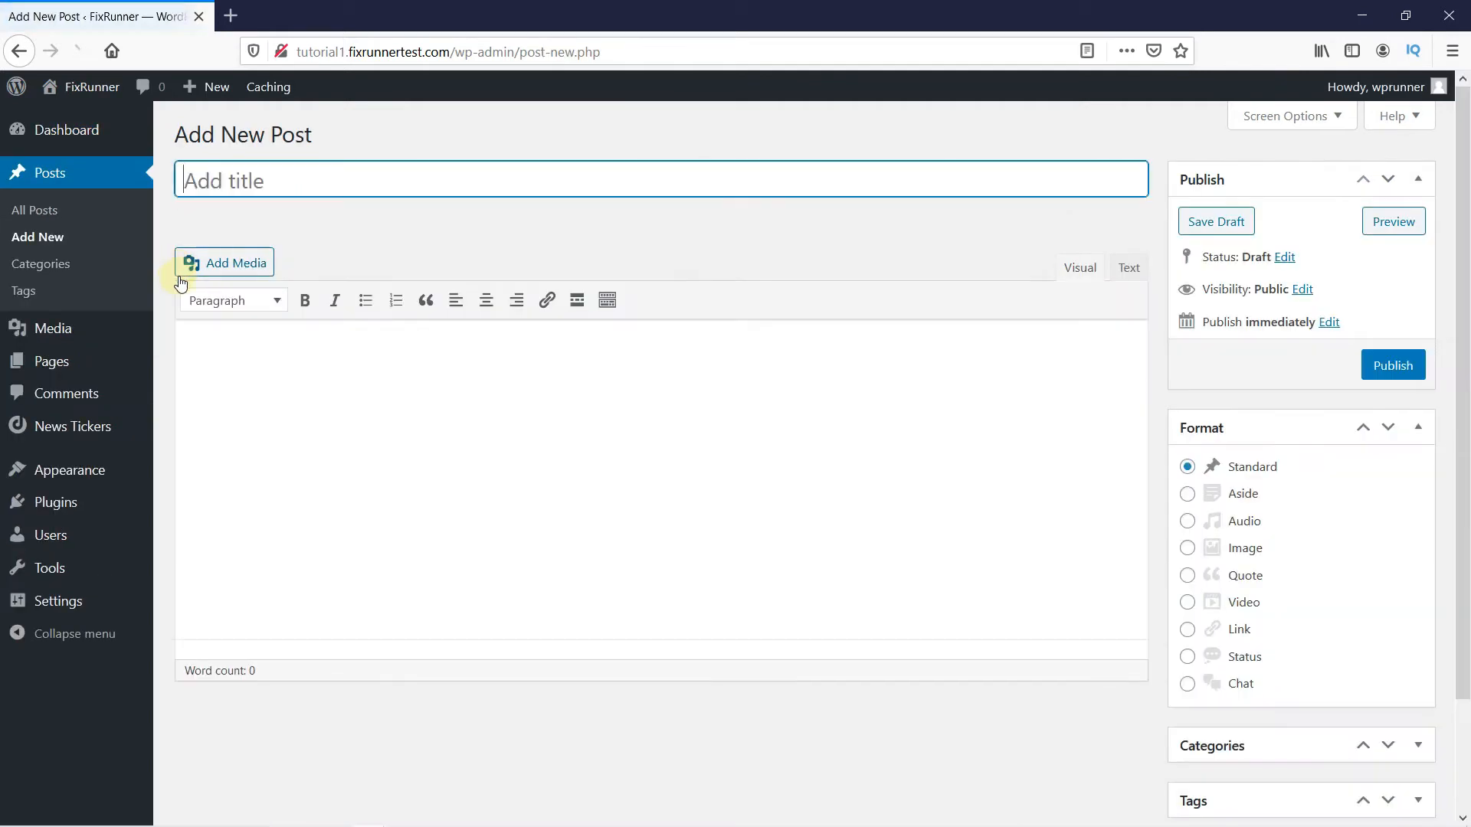
{"action": "mouse_move", "coordinate": [425, 357]}
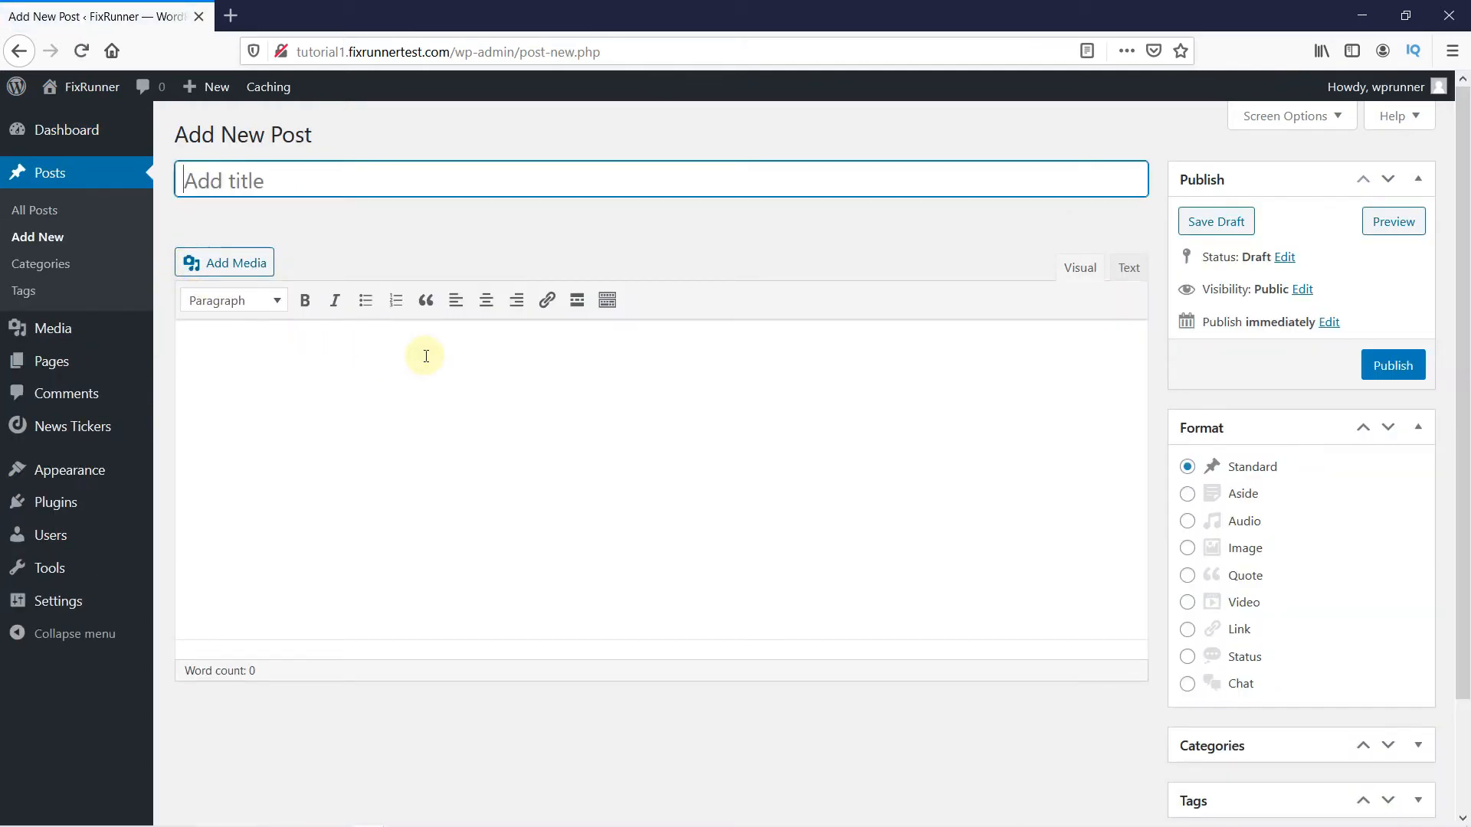
{"action": "mouse_move", "coordinate": [225, 262]}
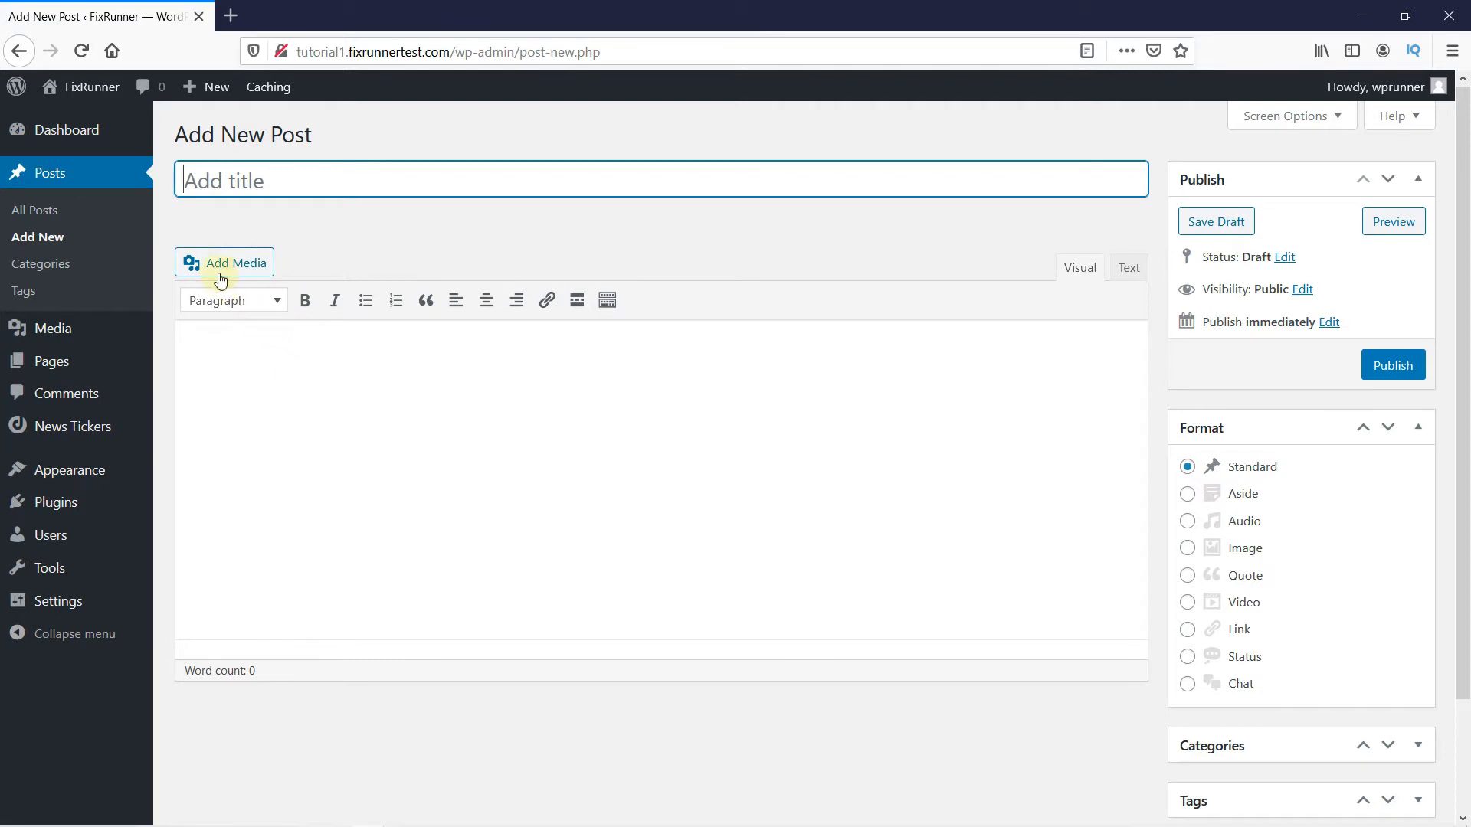
- Select the Post Malone Rockstar remix MP3 in the post's Media Library
{"action": "left_click", "coordinate": [225, 262]}
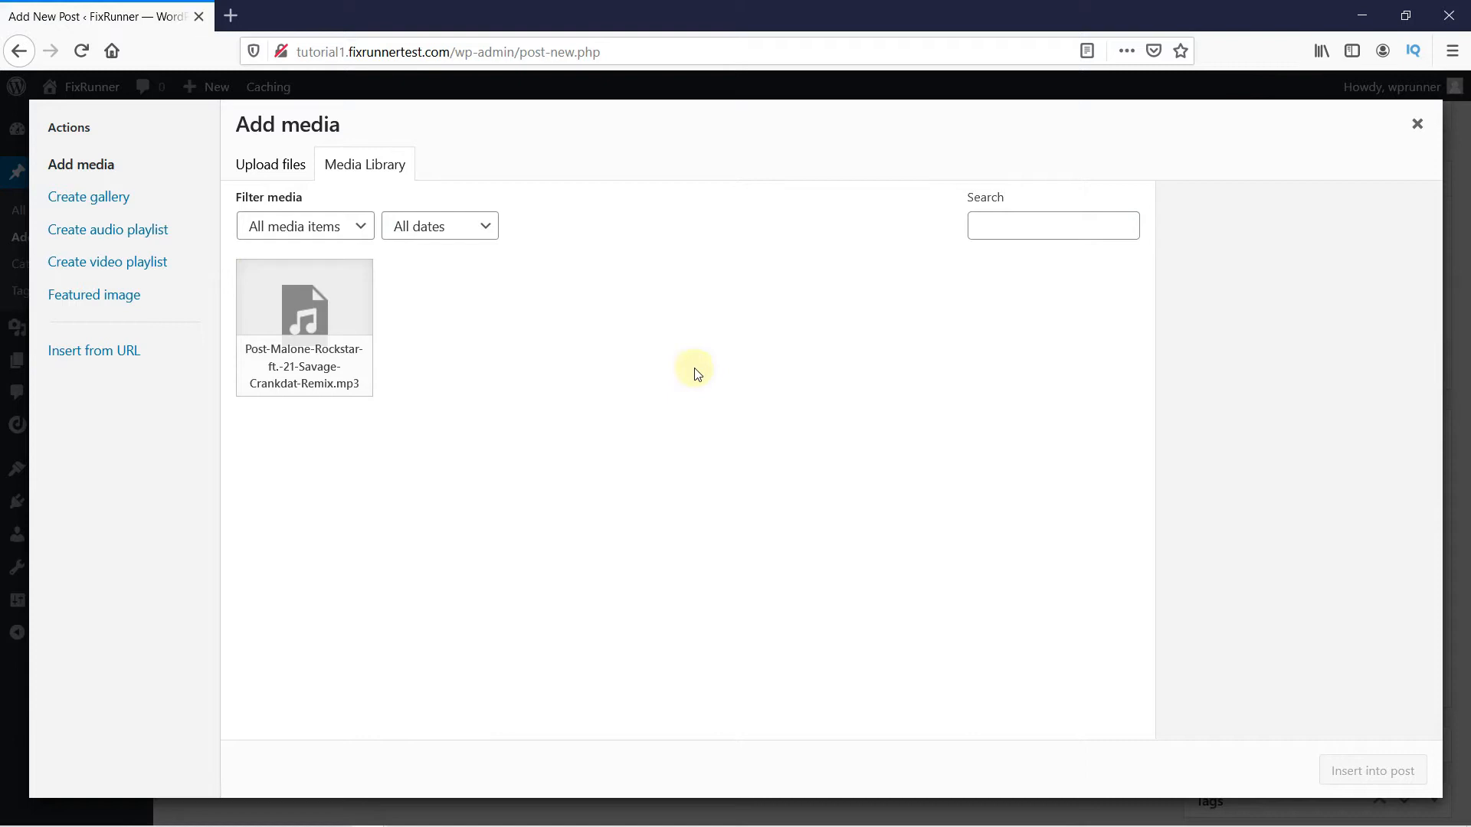
{"action": "mouse_move", "coordinate": [350, 381]}
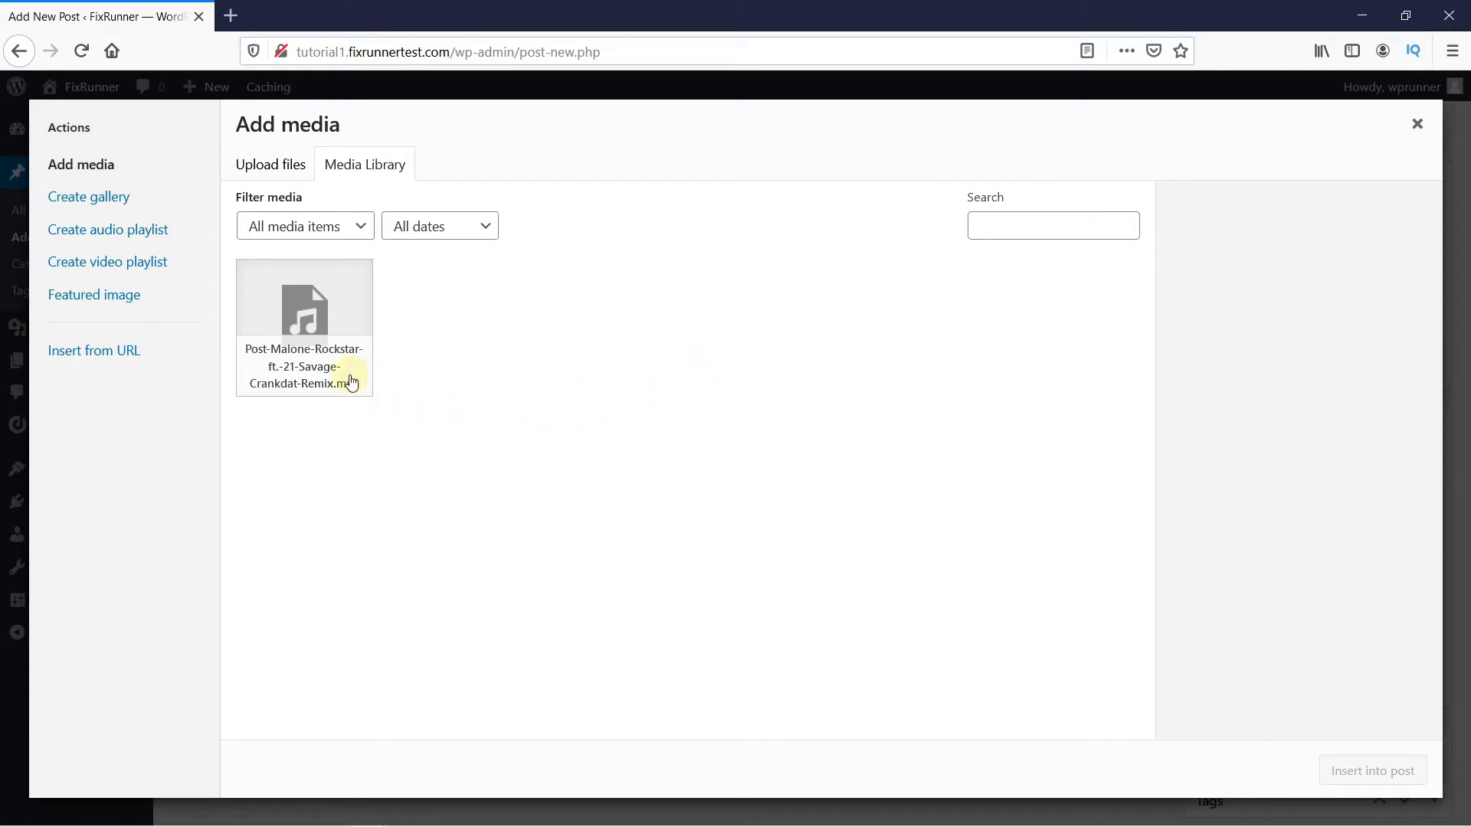
{"action": "left_click", "coordinate": [303, 314]}
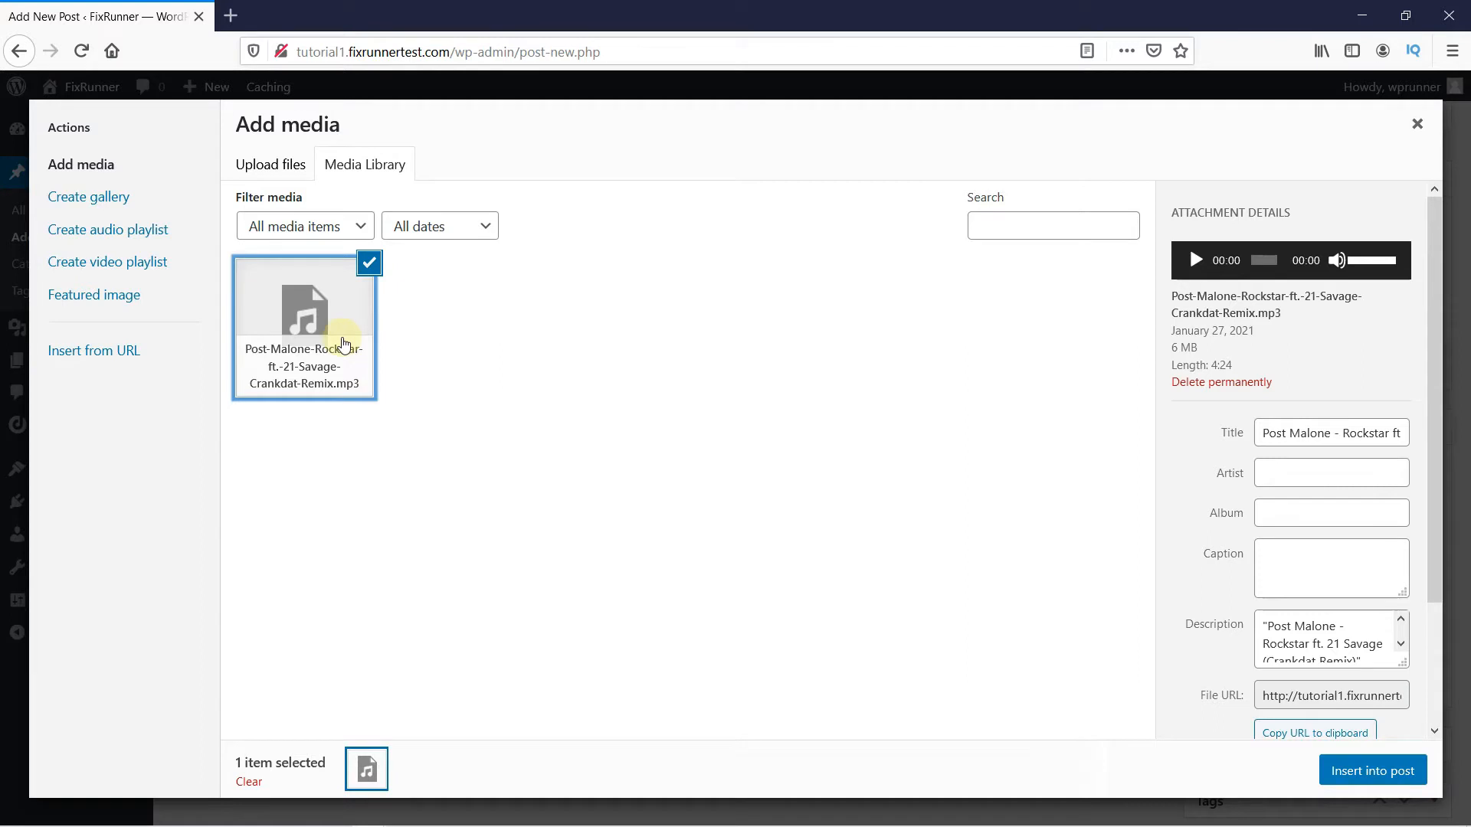
{"action": "mouse_move", "coordinate": [277, 172]}
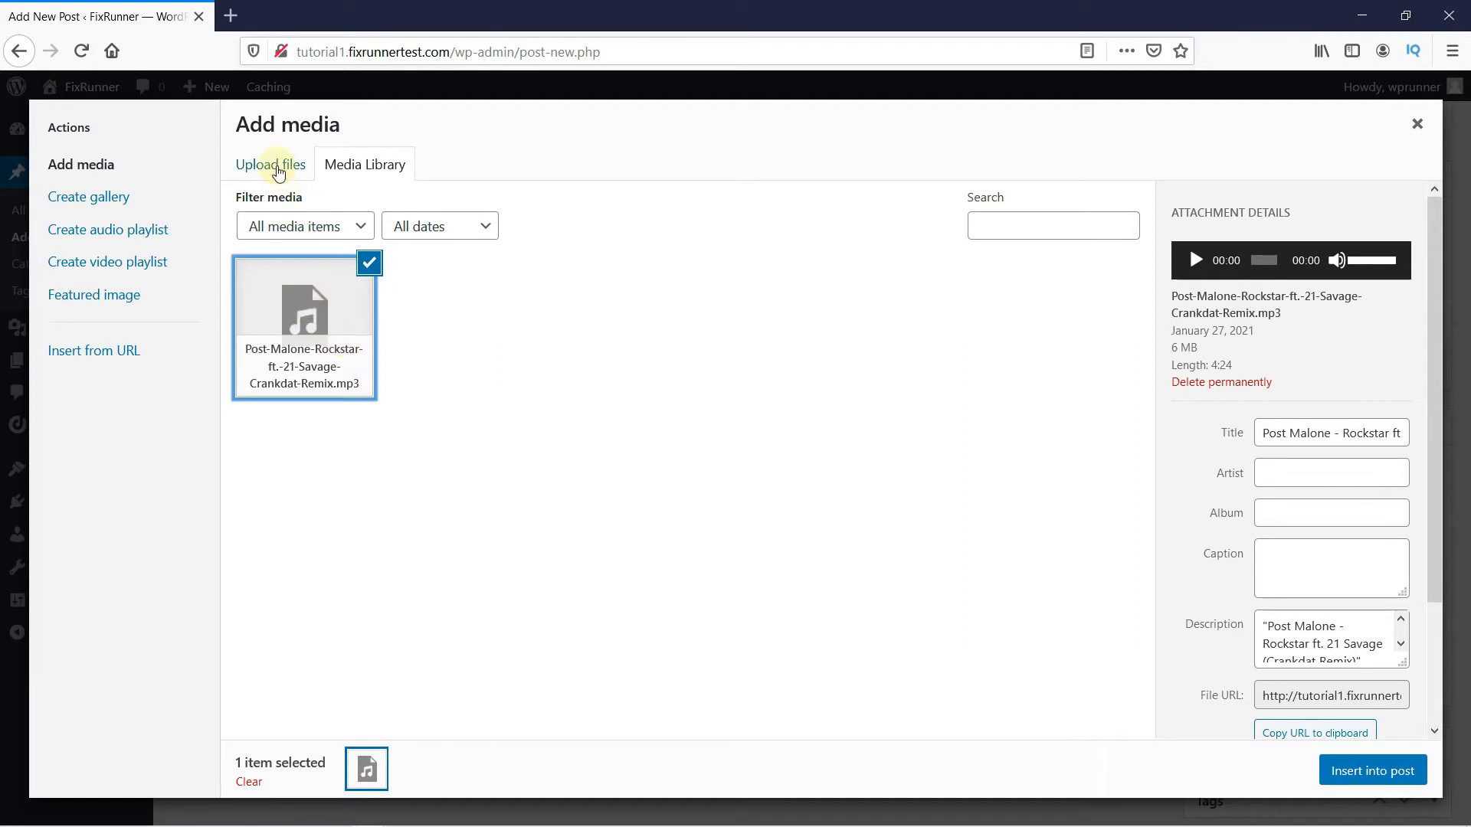
{"action": "left_click", "coordinate": [270, 164]}
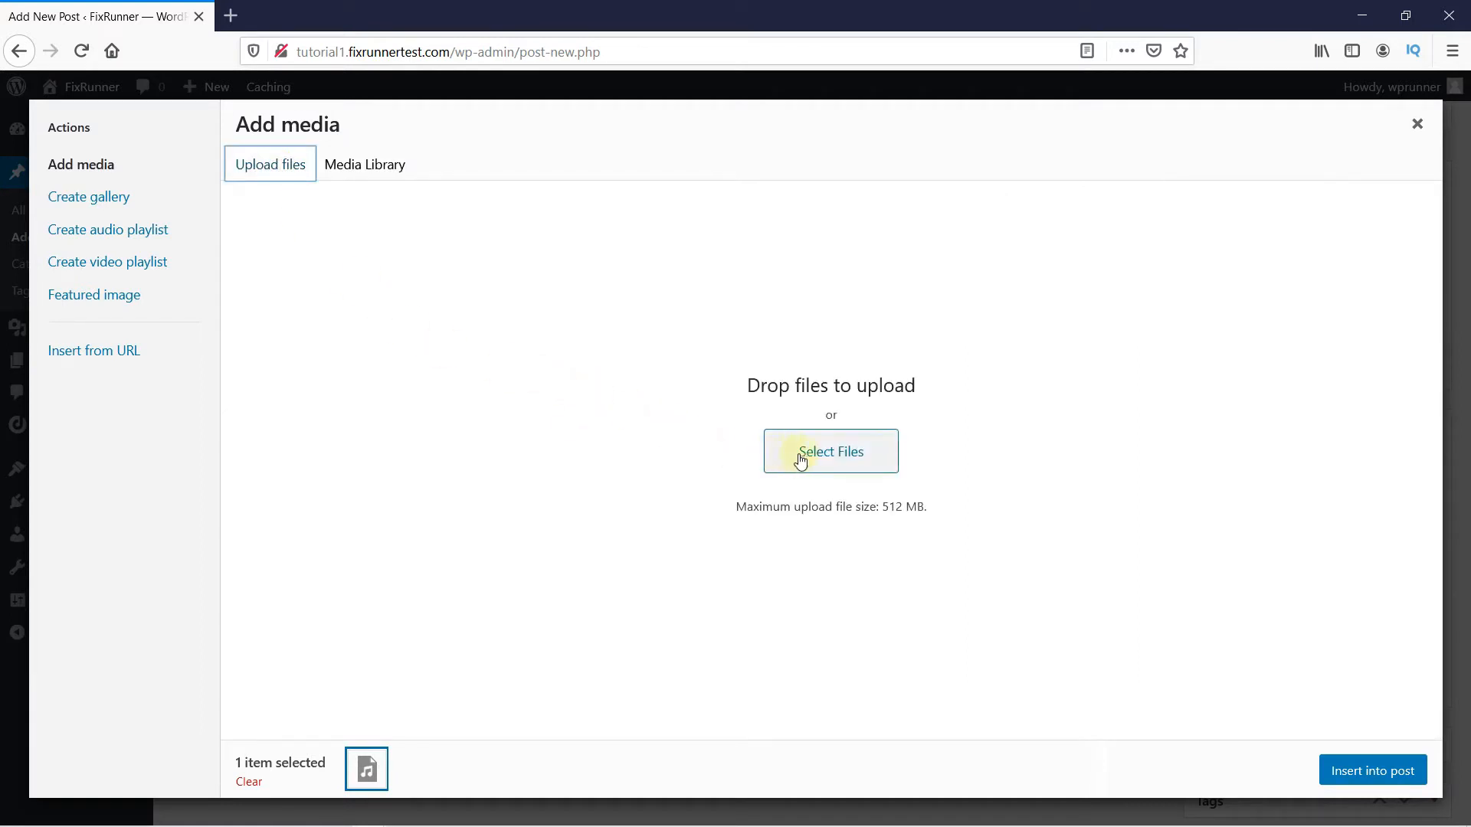
{"action": "mouse_move", "coordinate": [641, 444]}
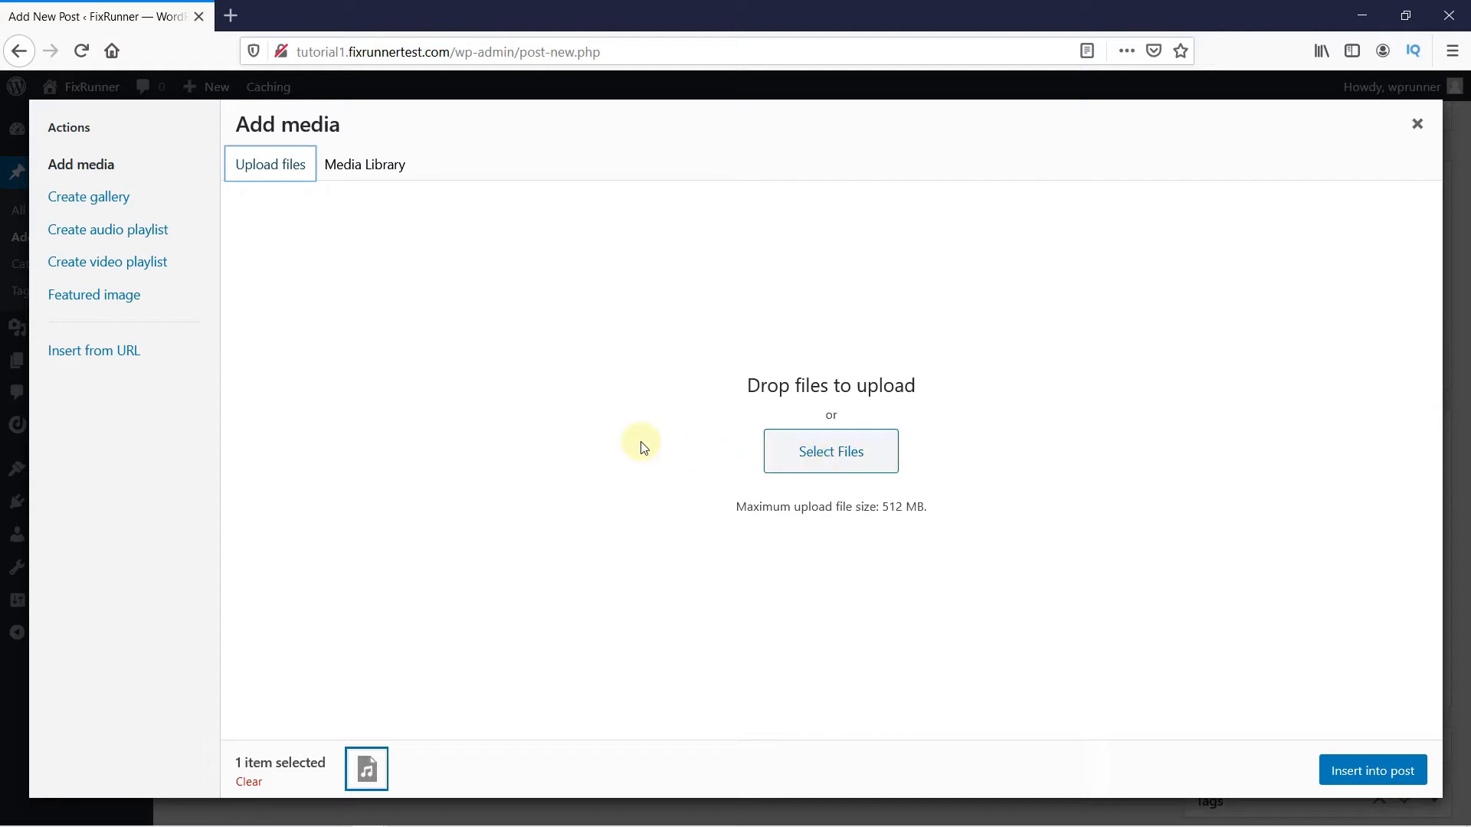
{"action": "left_click", "coordinate": [364, 164]}
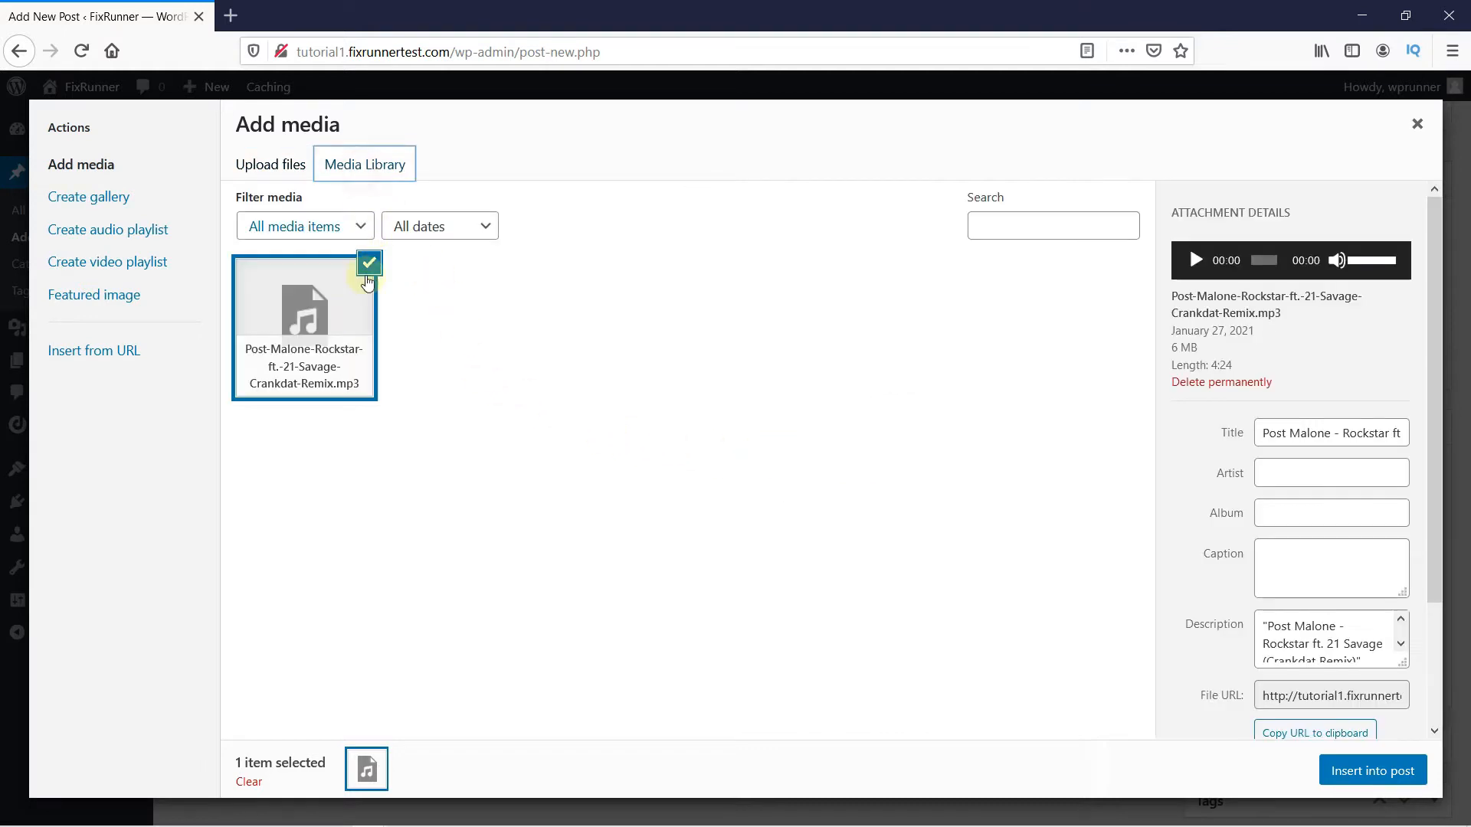
{"action": "mouse_move", "coordinate": [712, 429]}
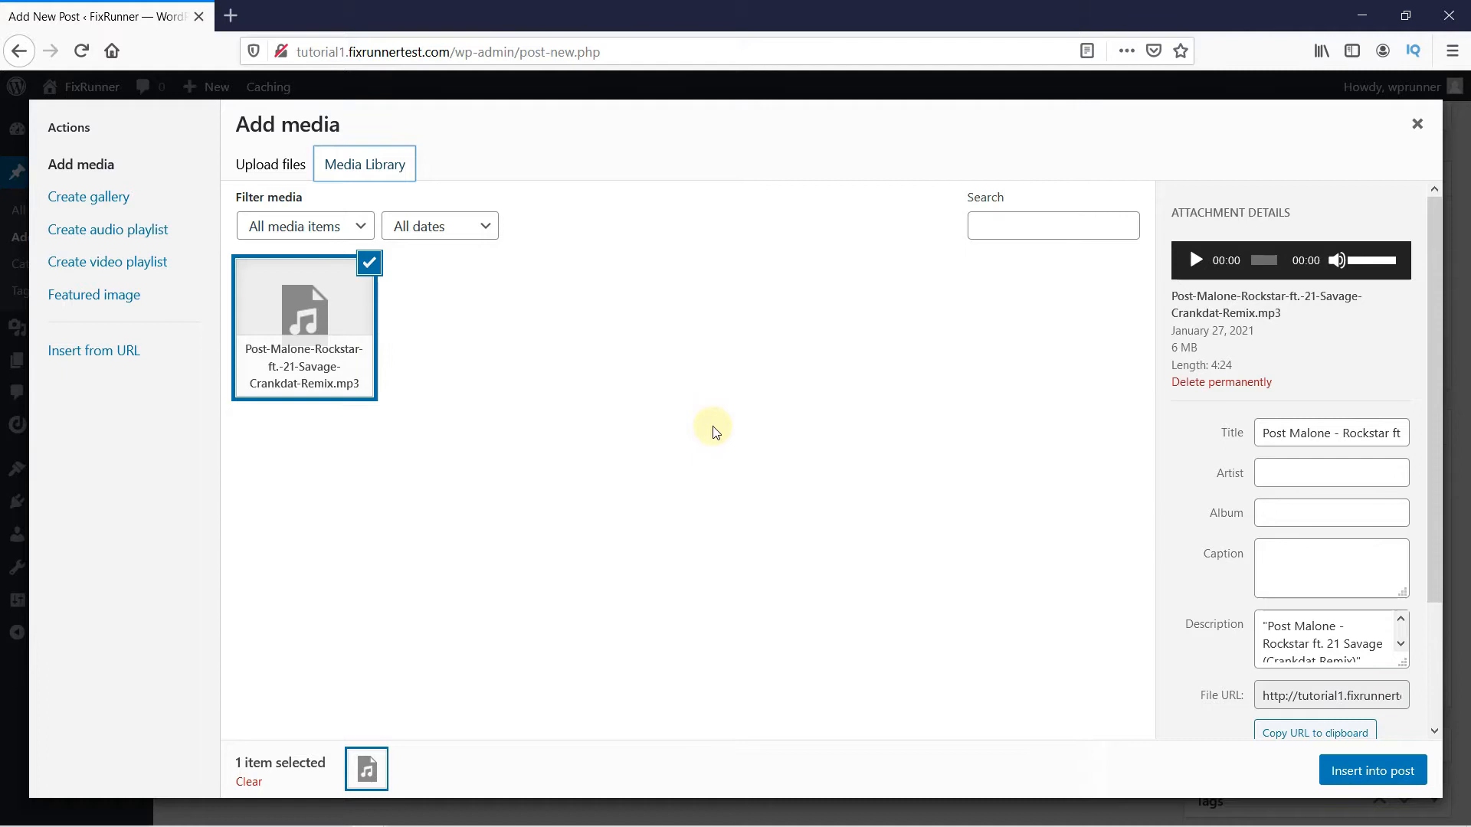
{"action": "mouse_move", "coordinate": [1192, 489]}
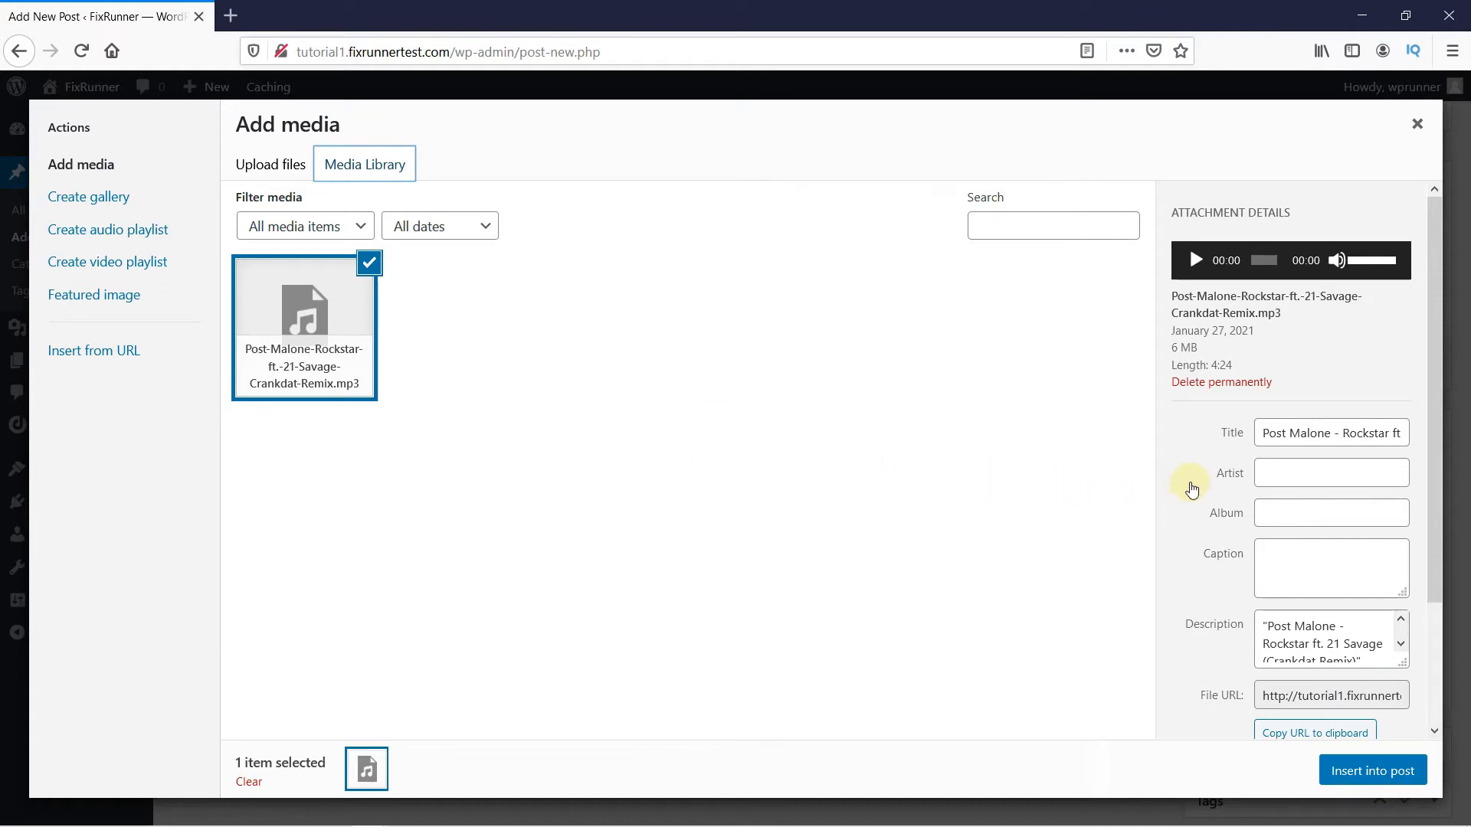
{"action": "scroll", "scroll_direction": "down", "scroll_amount": 3}
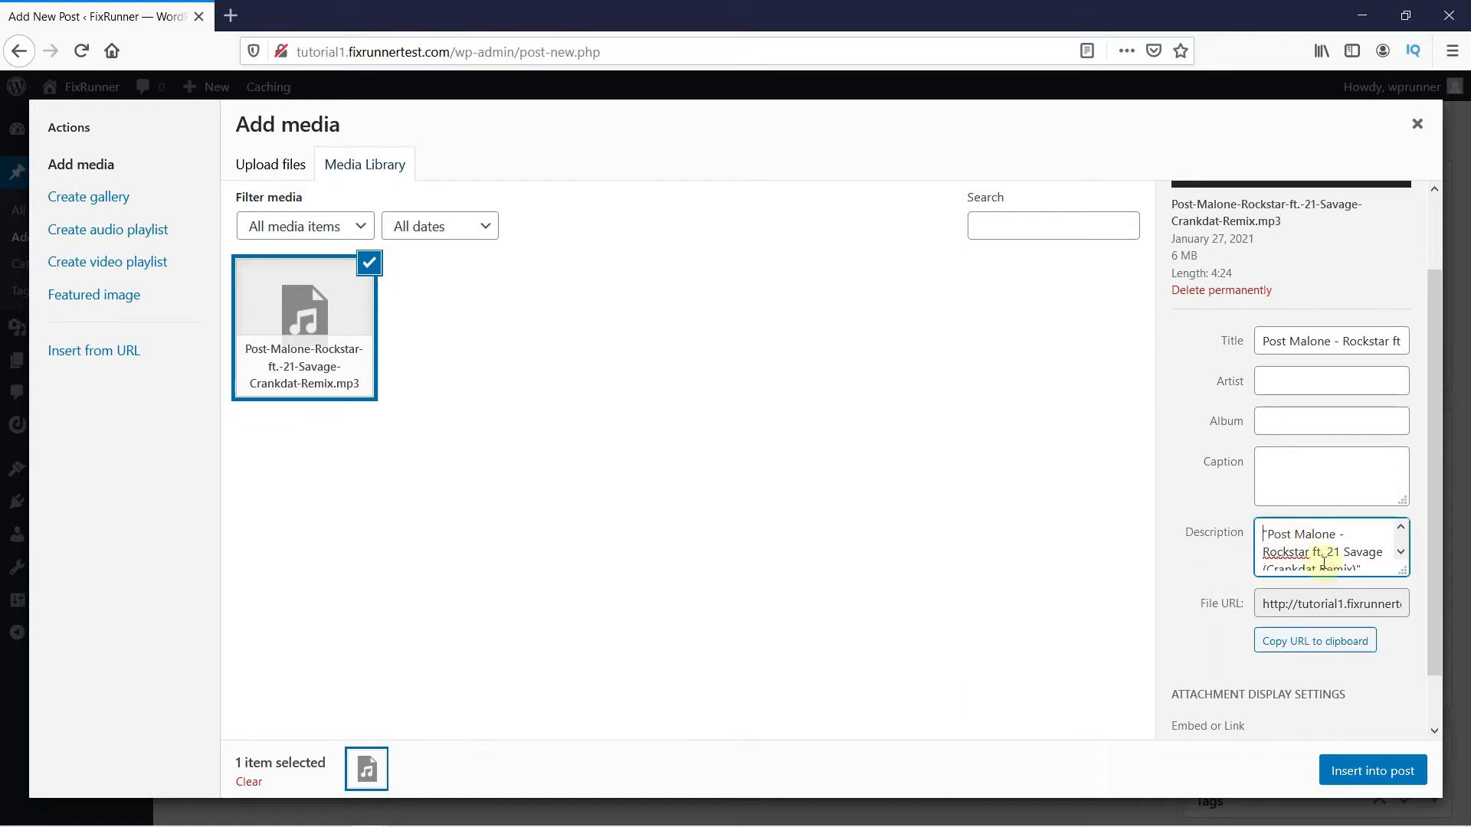
{"action": "mouse_move", "coordinate": [1168, 560]}
{"action": "type", "text": "\""}
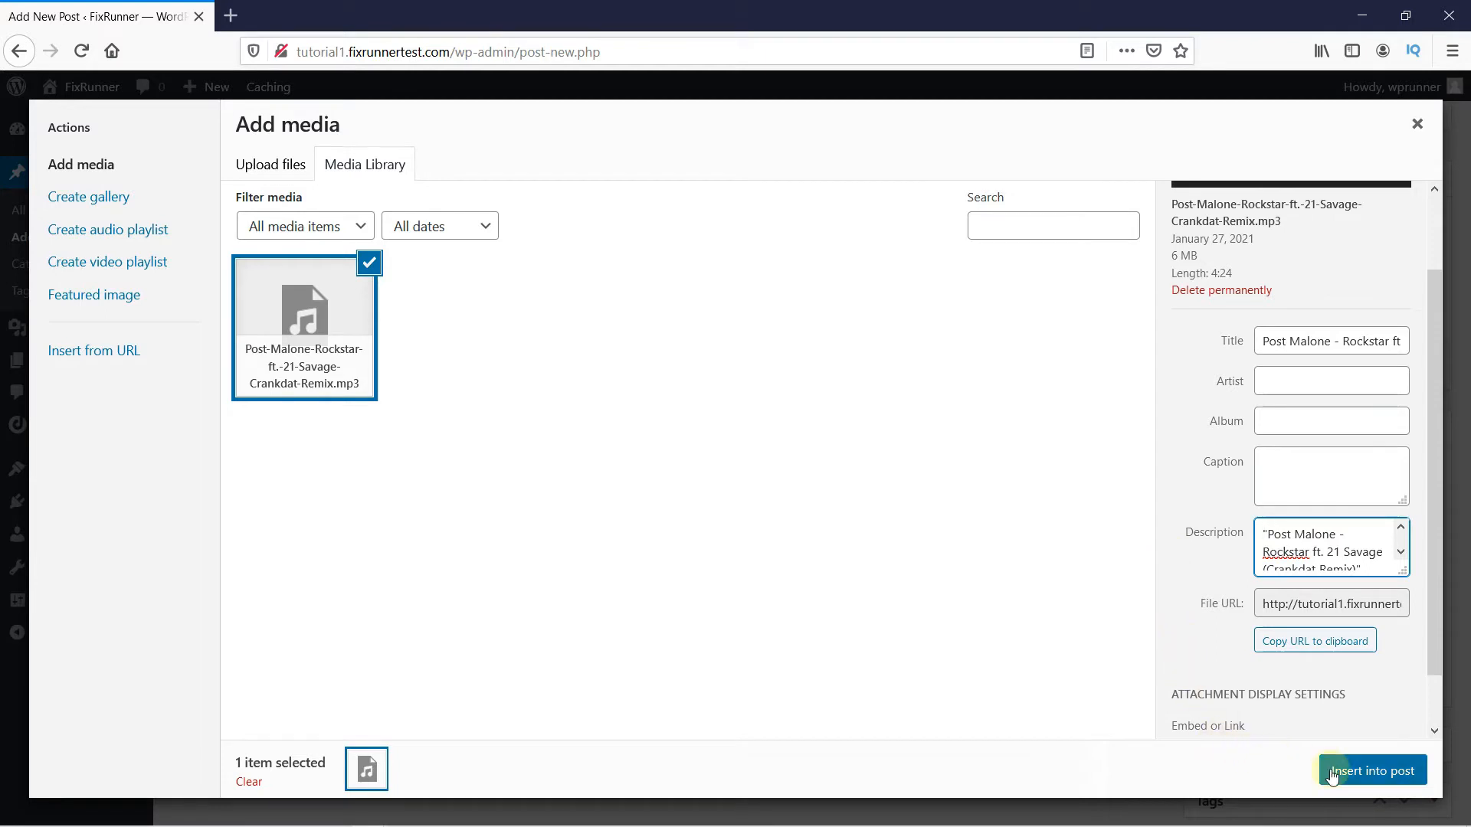
- Insert the Rockstar MP3 audio player into the post body
{"action": "left_click", "coordinate": [1371, 770]}
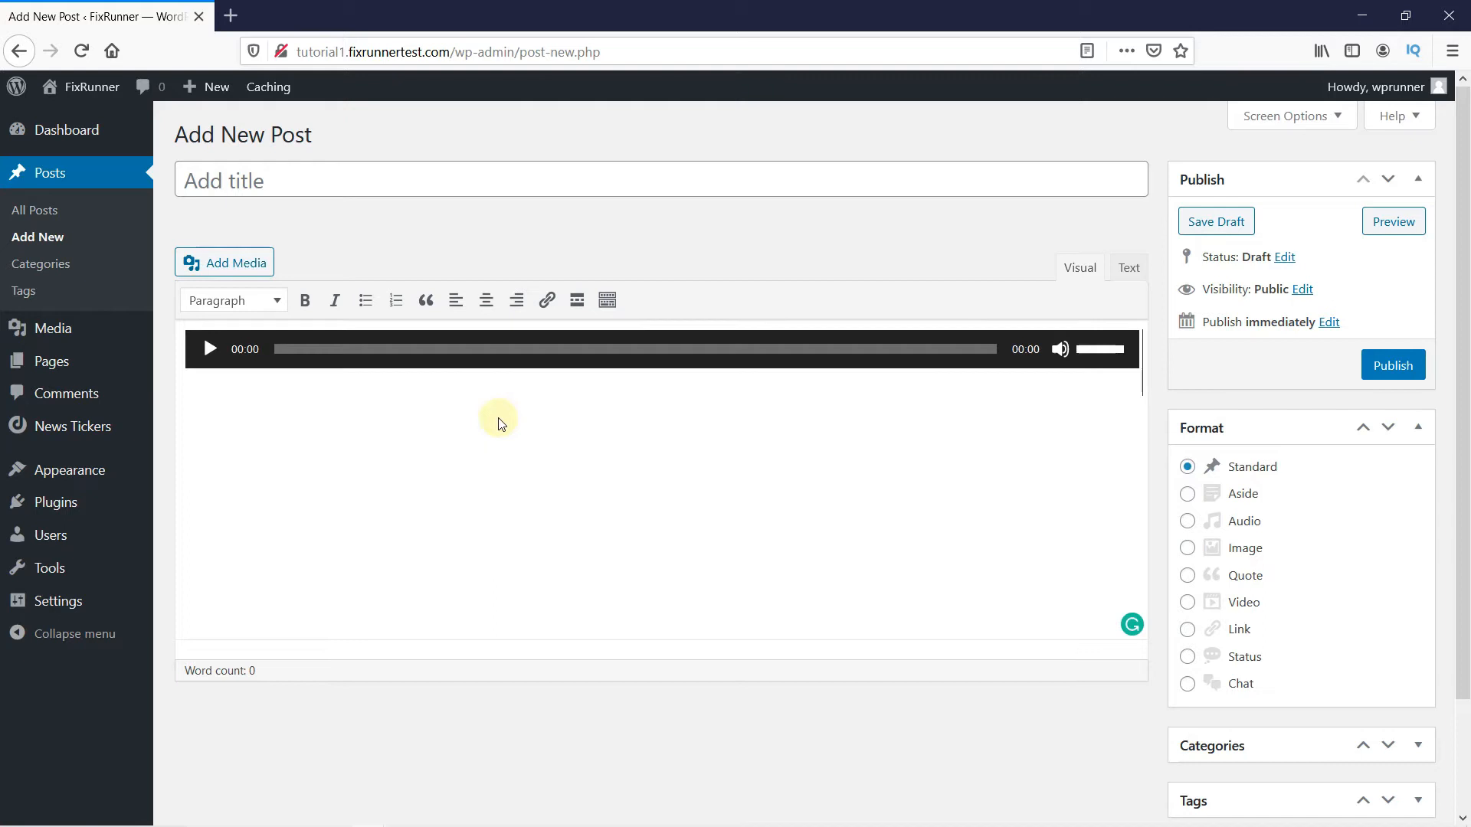
{"action": "mouse_move", "coordinate": [812, 419]}
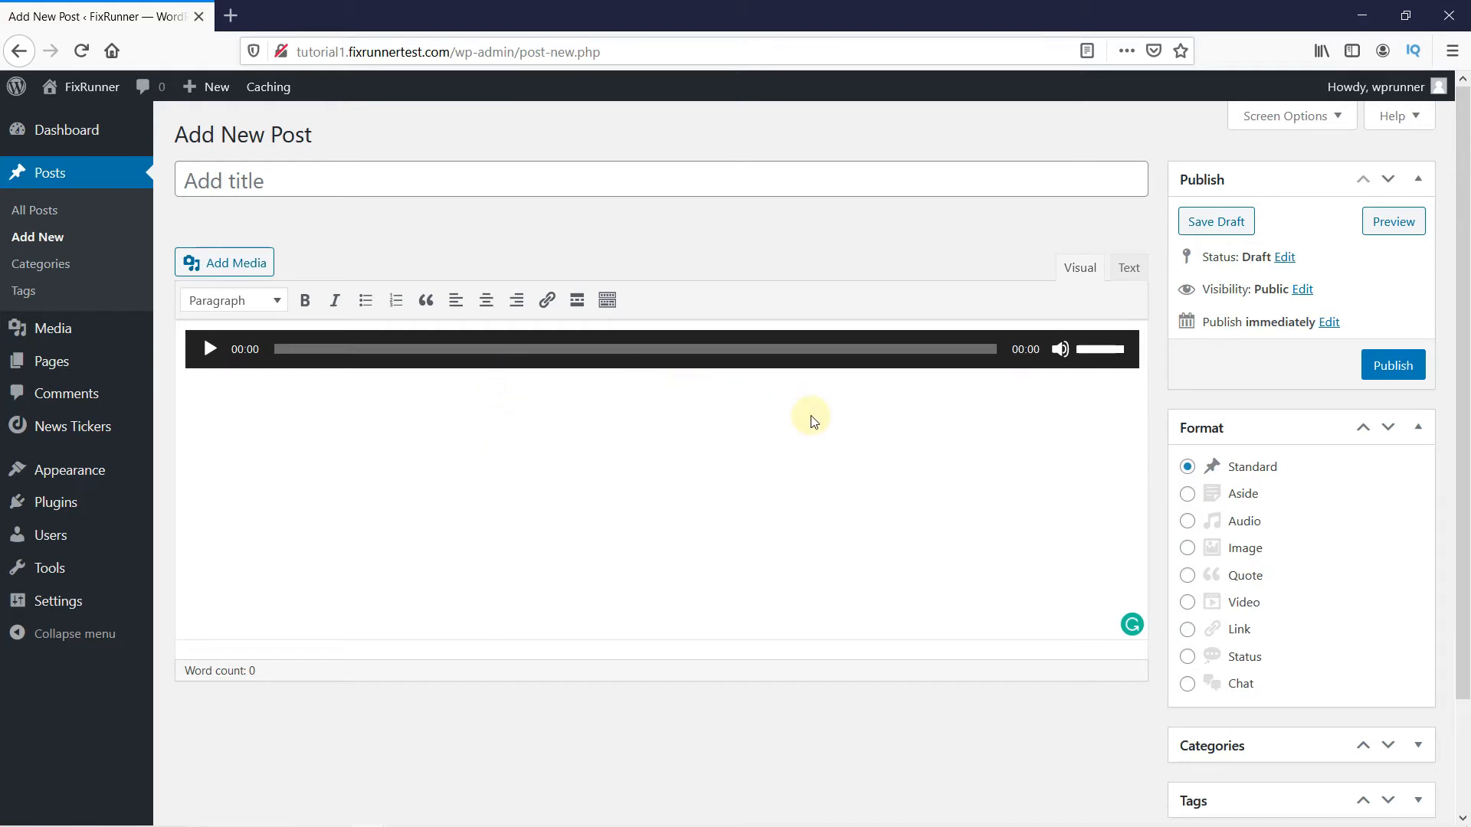
{"action": "mouse_move", "coordinate": [1273, 358]}
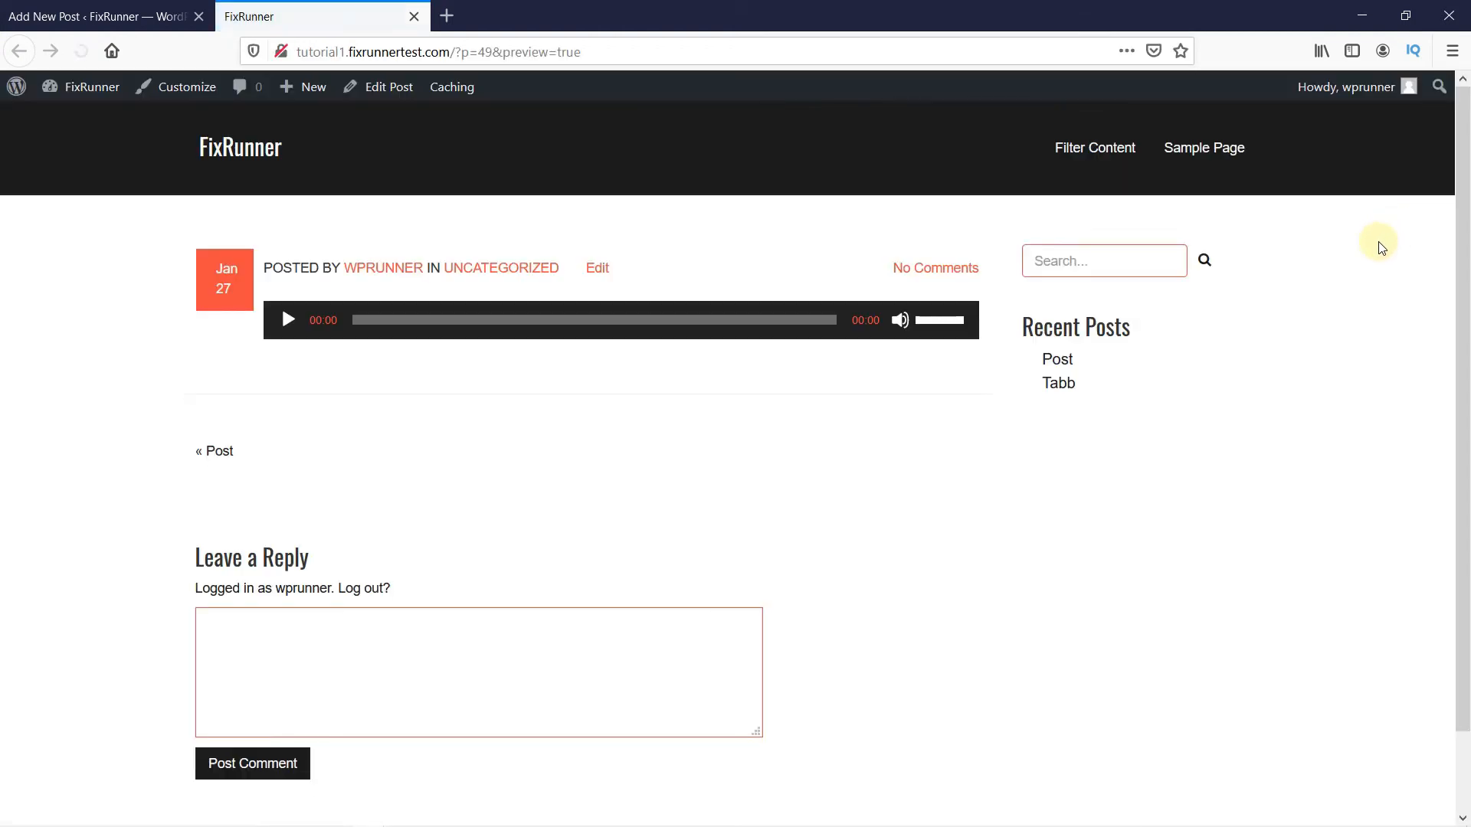
{"action": "mouse_move", "coordinate": [690, 361]}
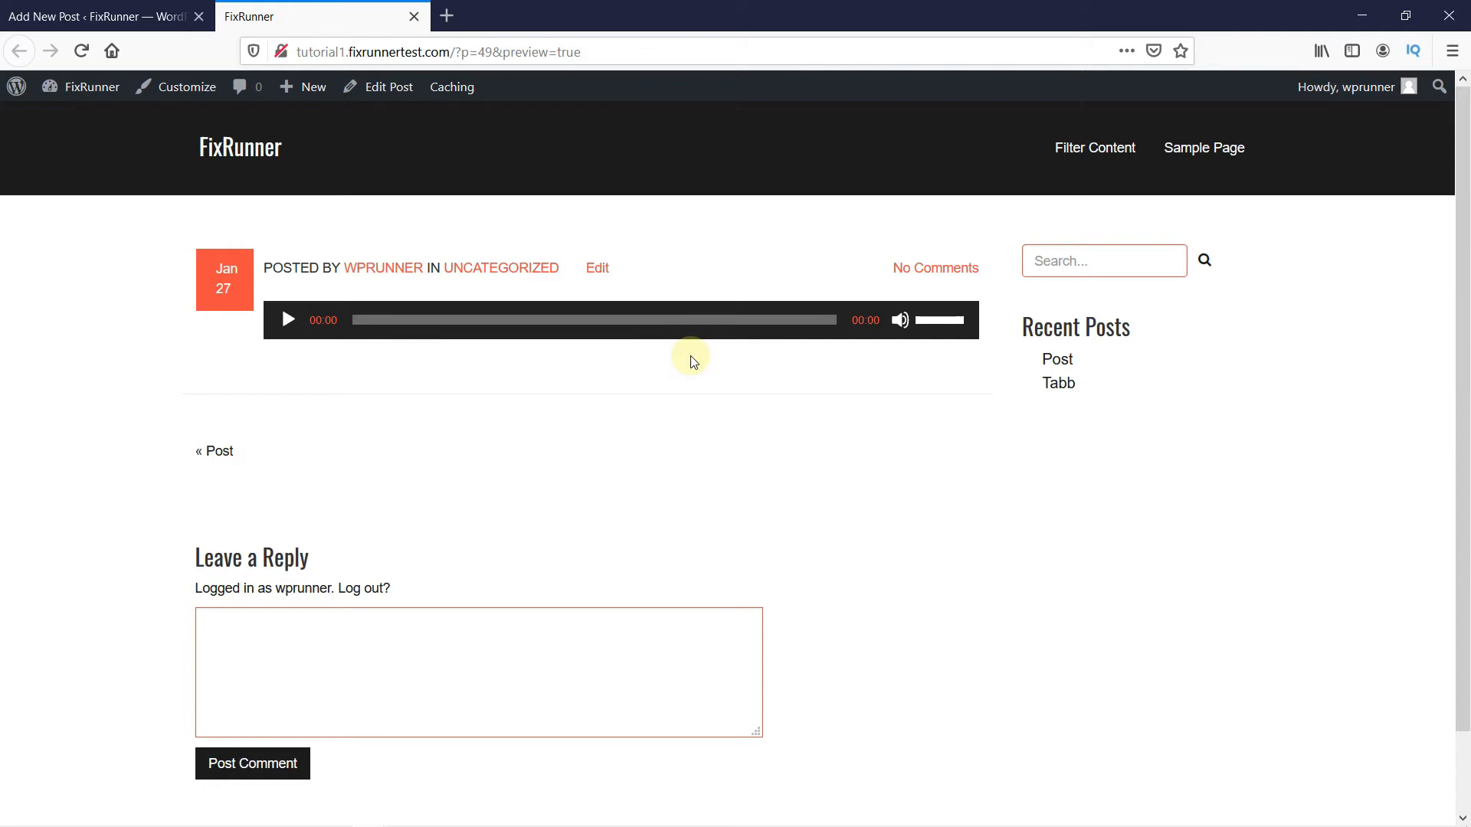
{"action": "mouse_move", "coordinate": [412, 16]}
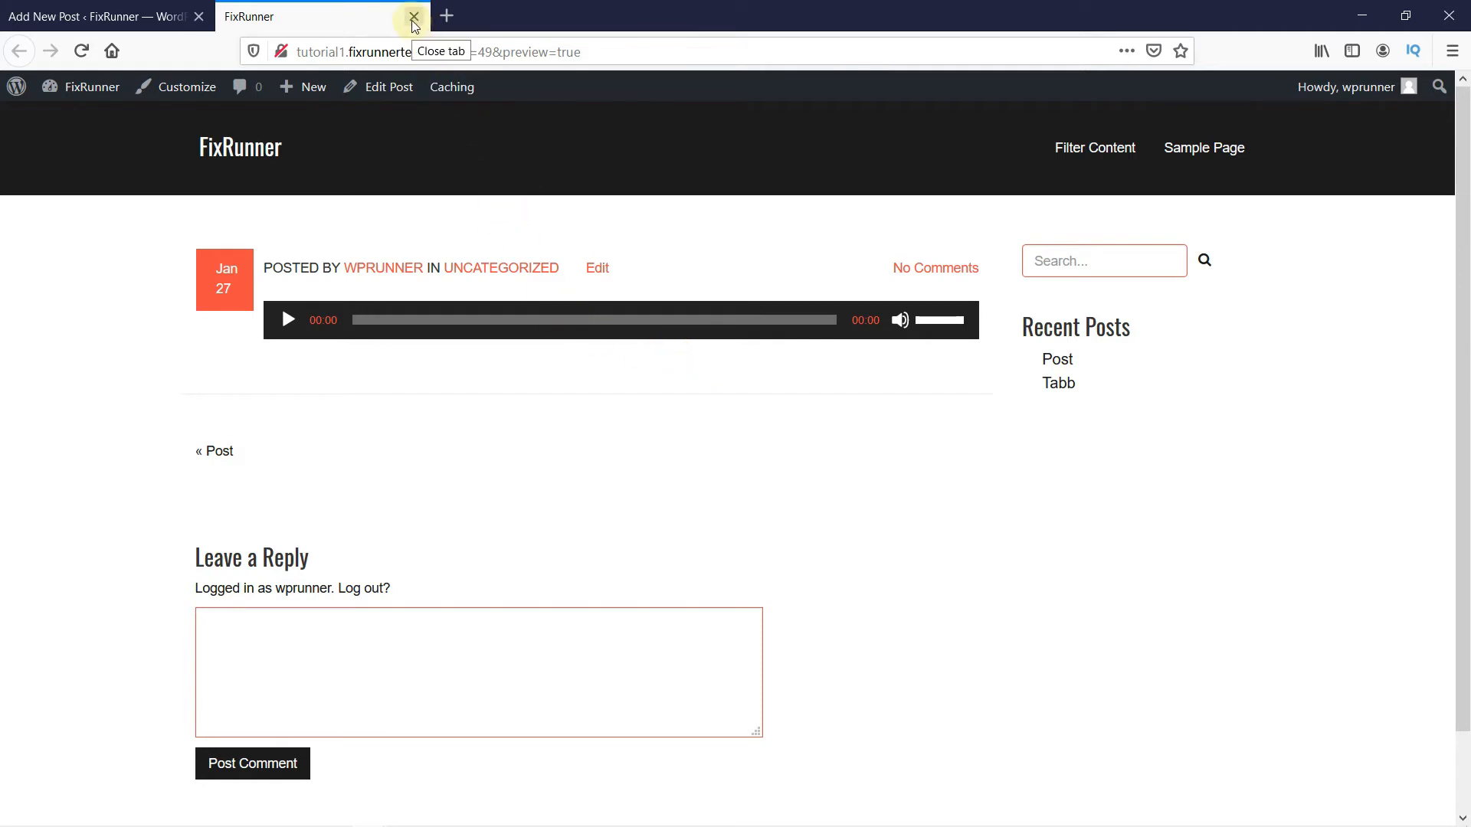
- Start an audio playlist selecting Wasted Busted, three more tracks, and the Post Malone remix
{"action": "left_click", "coordinate": [412, 17]}
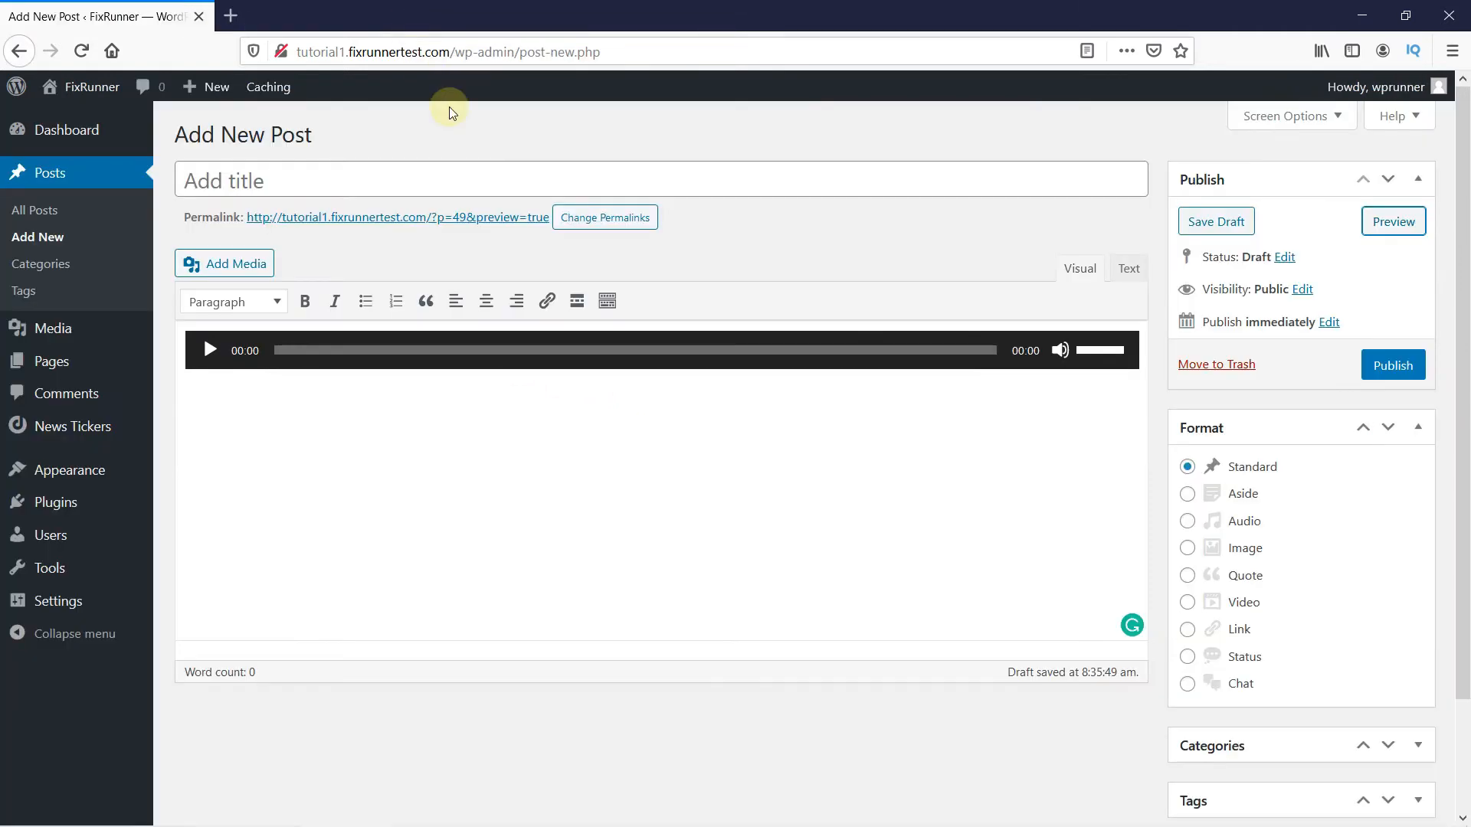
{"action": "mouse_move", "coordinate": [432, 397]}
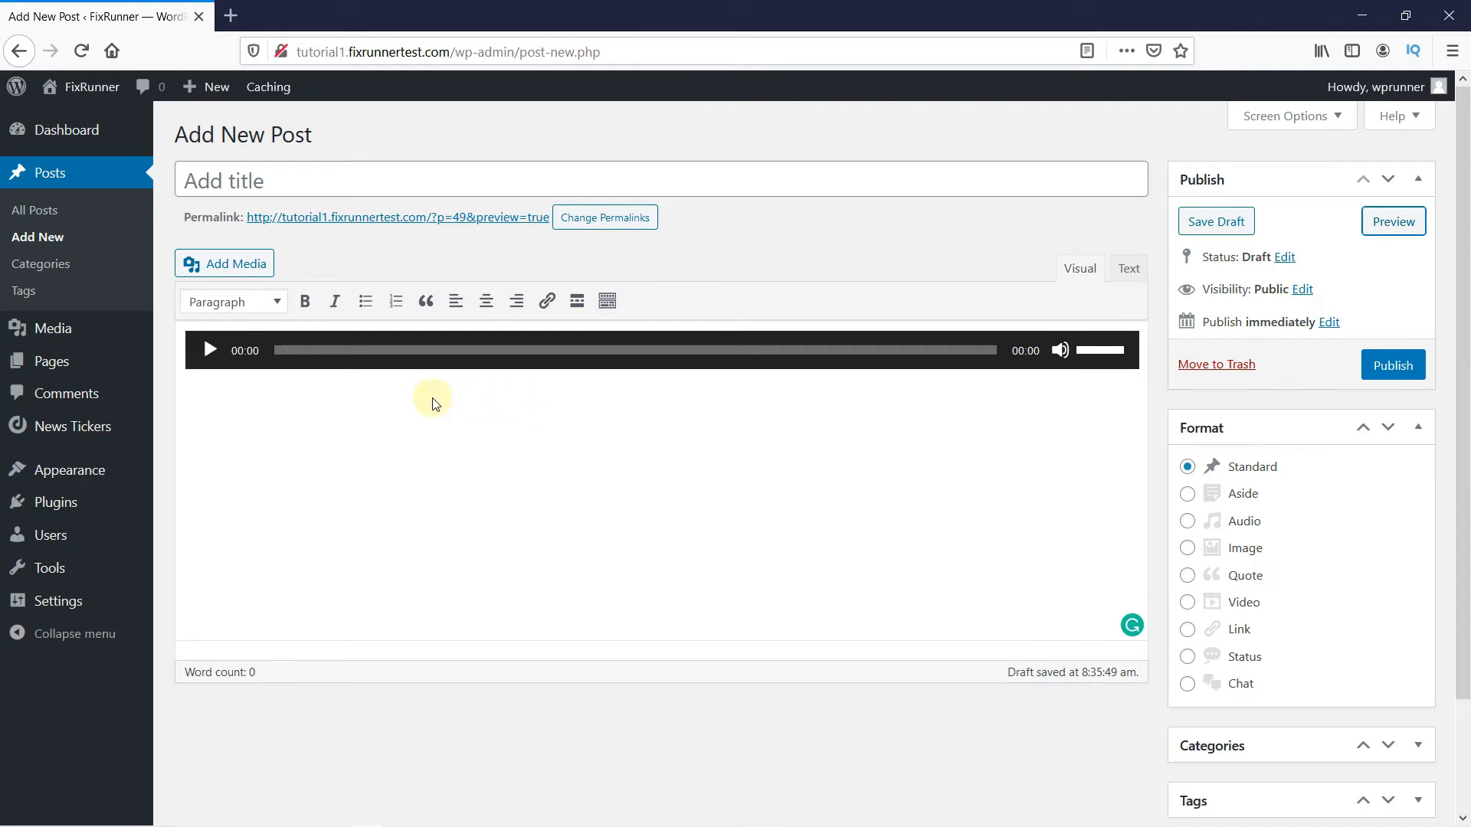
{"action": "mouse_move", "coordinate": [233, 264]}
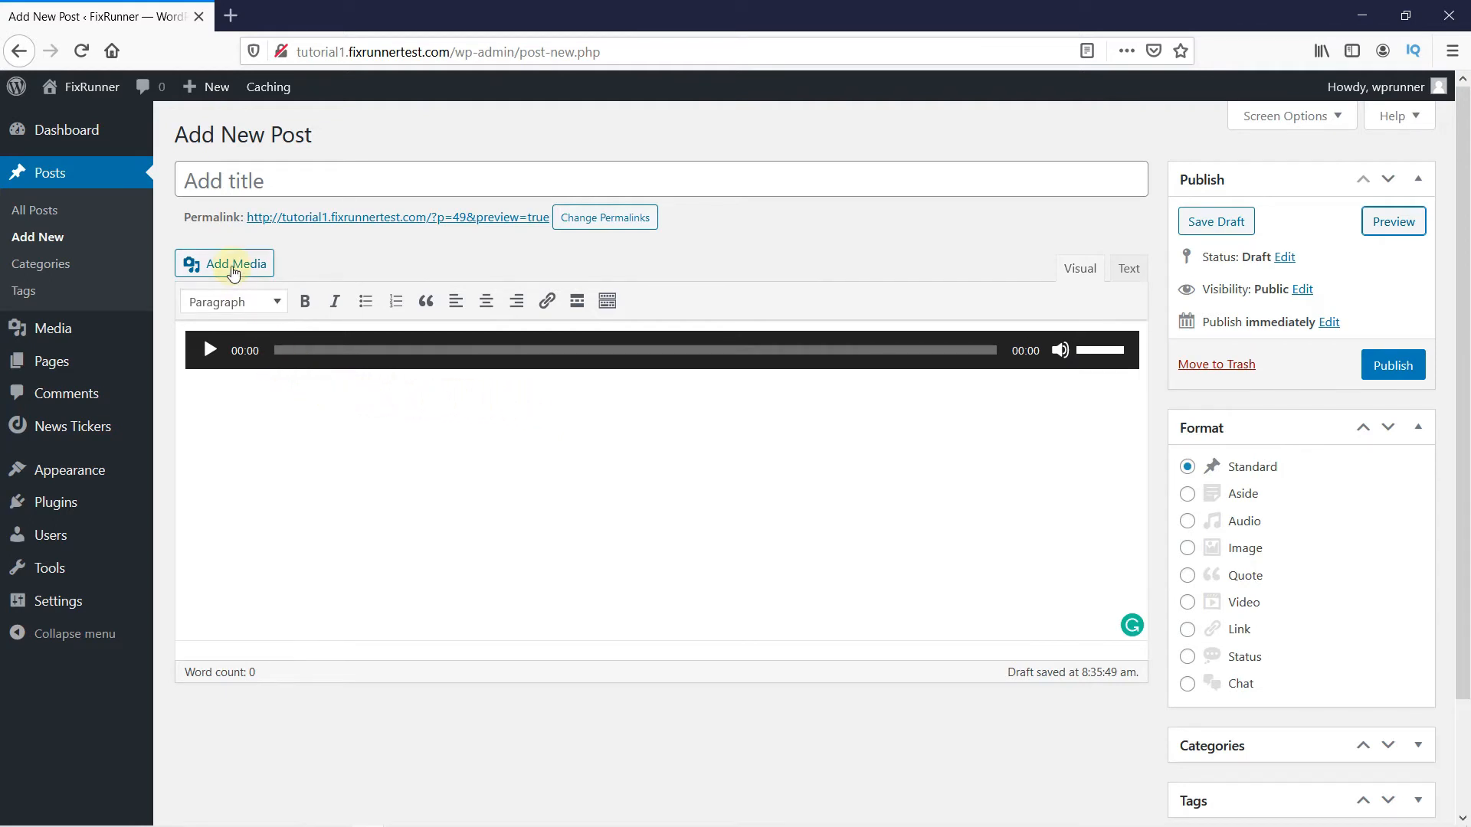
{"action": "left_click", "coordinate": [233, 264]}
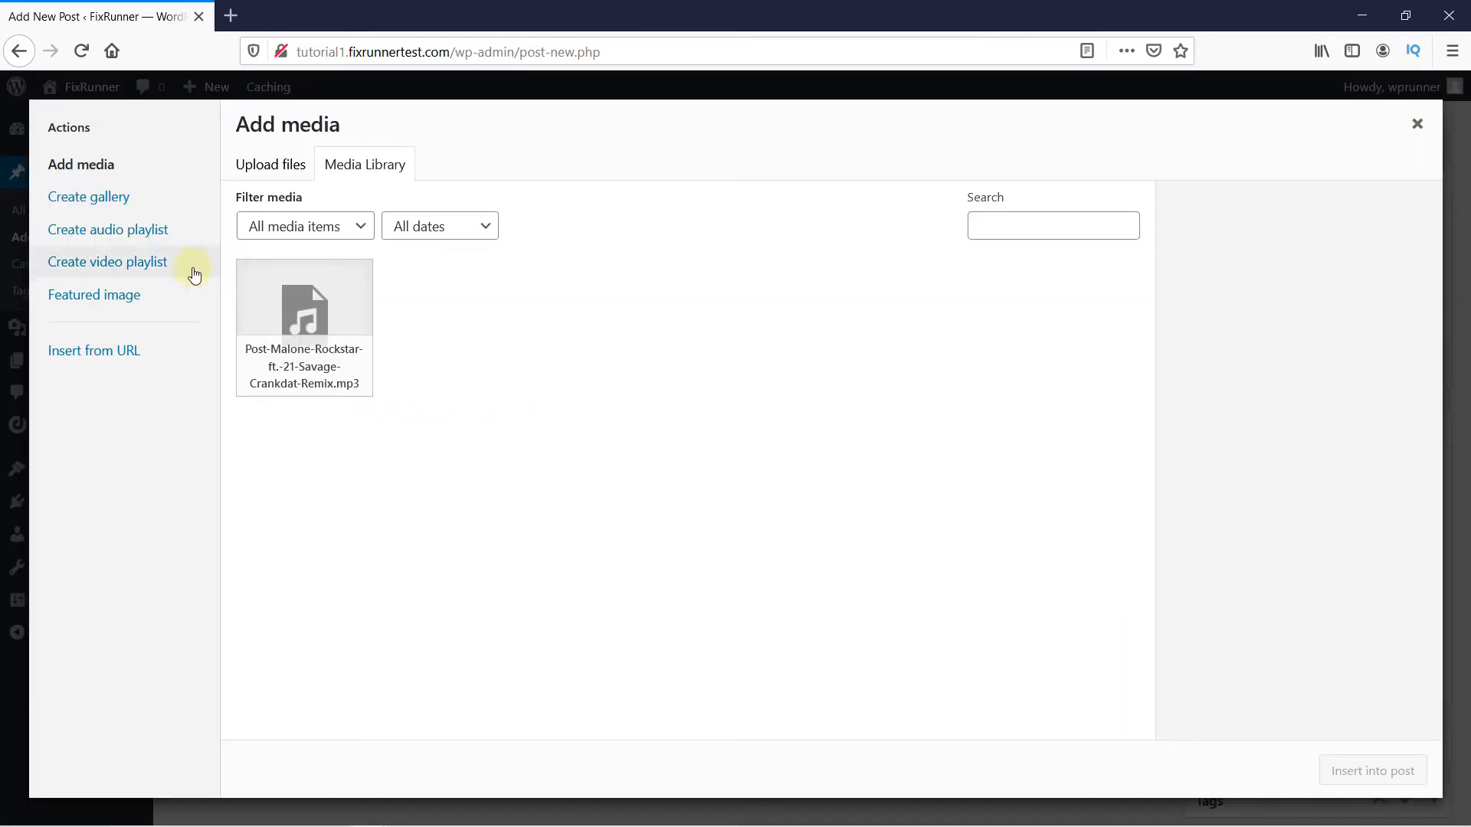
{"action": "mouse_move", "coordinate": [108, 230]}
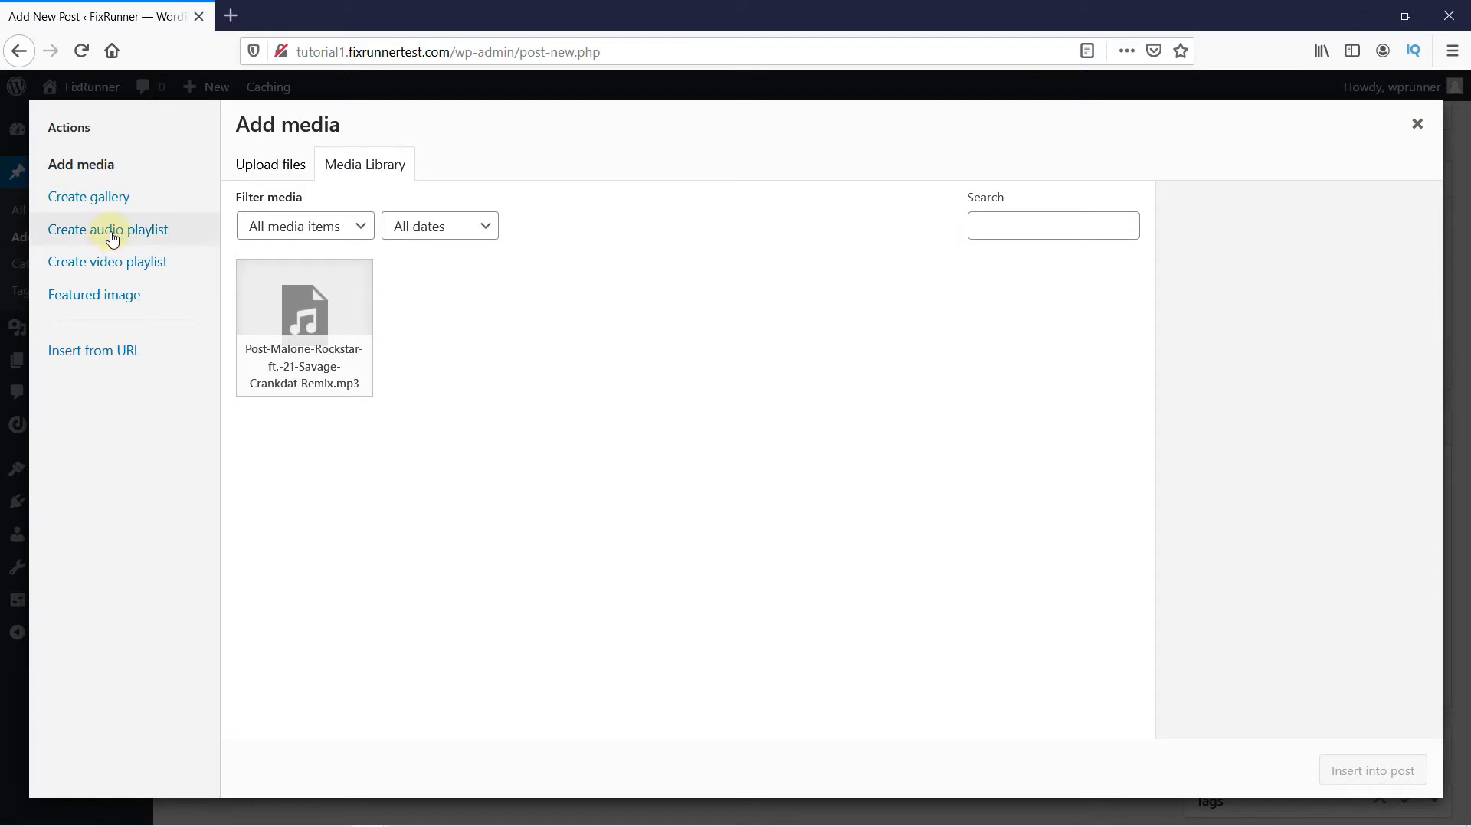
{"action": "left_click", "coordinate": [107, 230]}
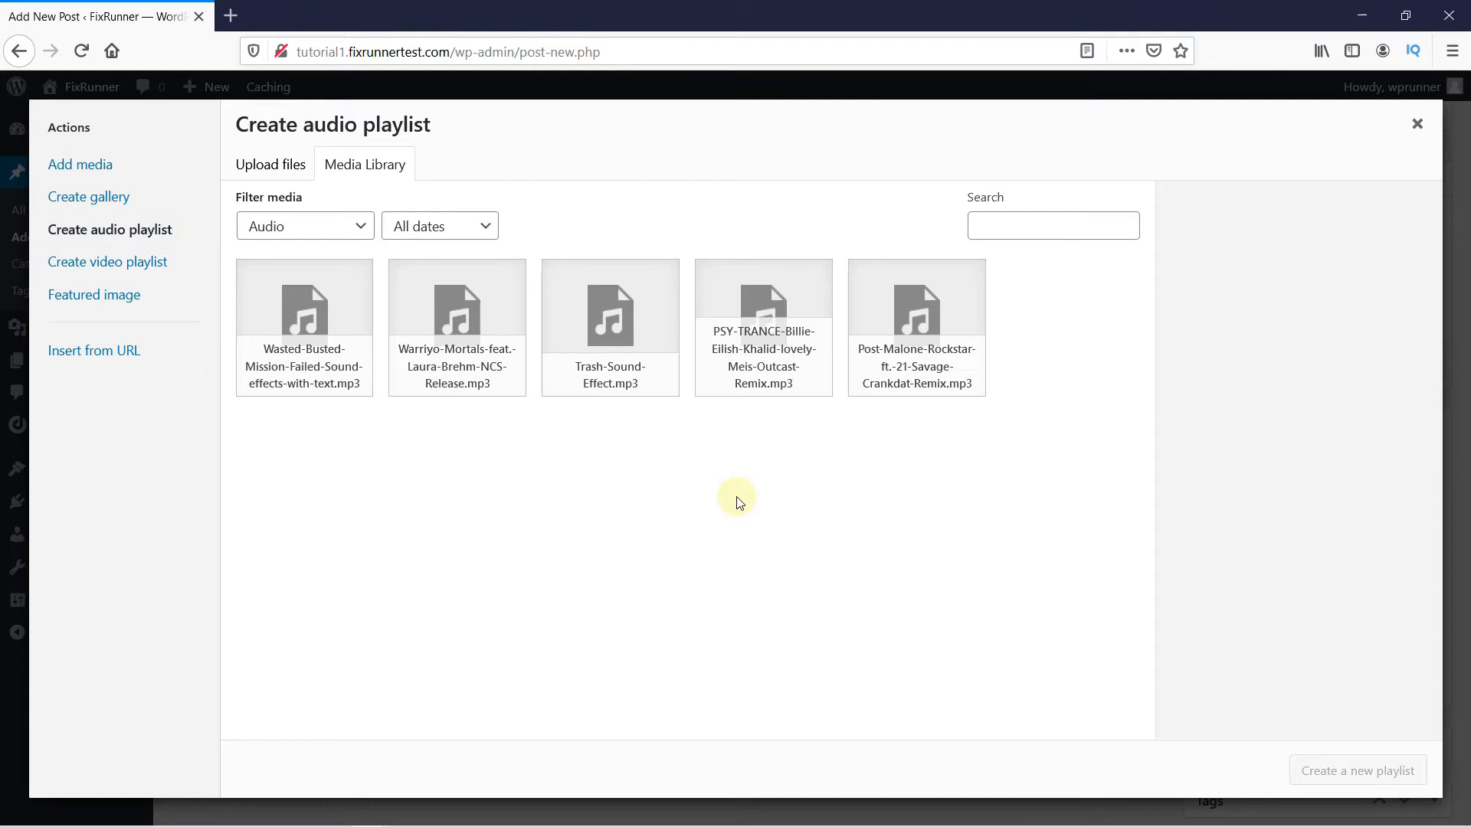
{"action": "mouse_move", "coordinate": [630, 514]}
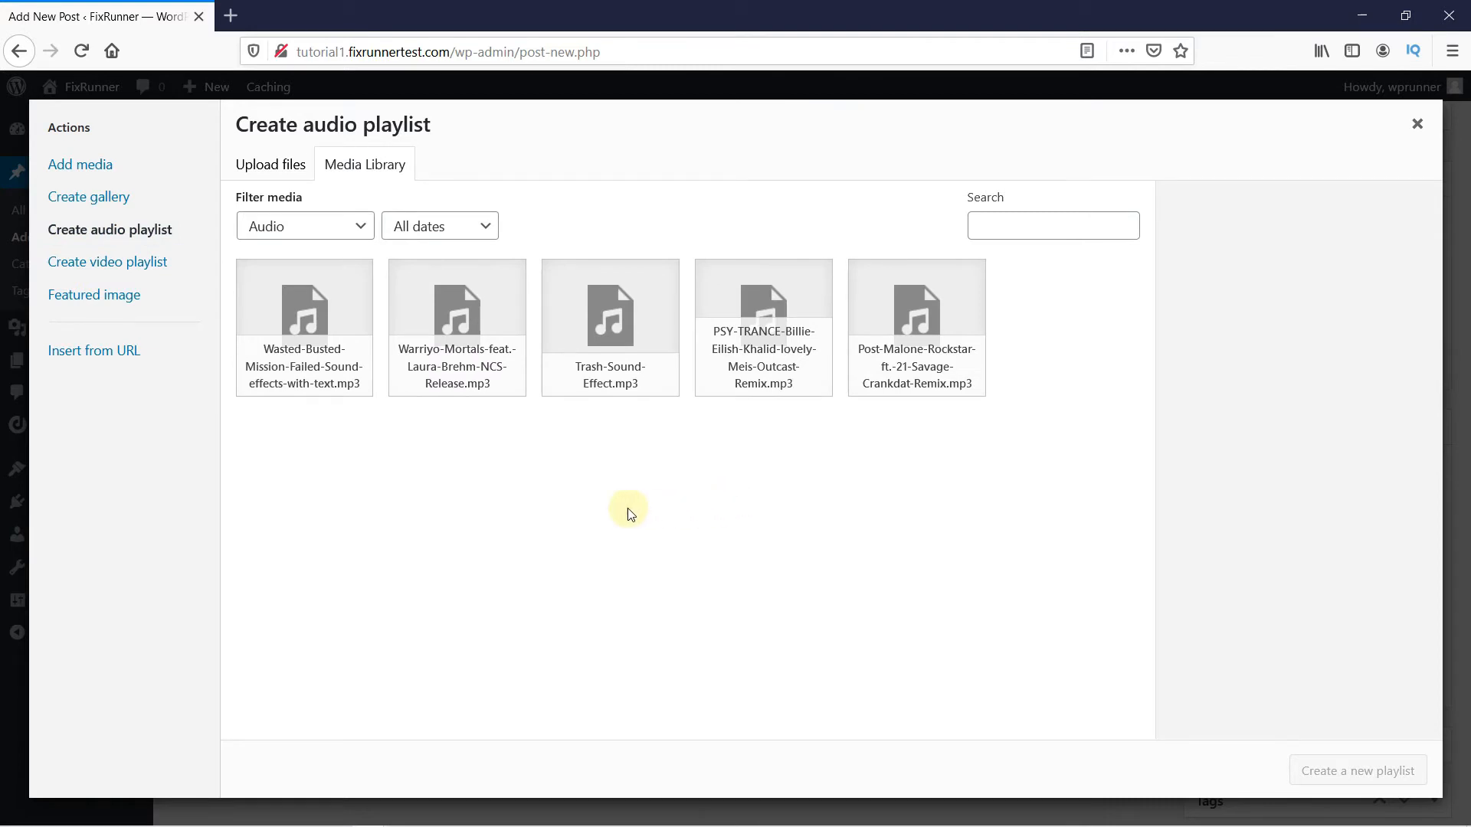
{"action": "left_click", "coordinate": [304, 314]}
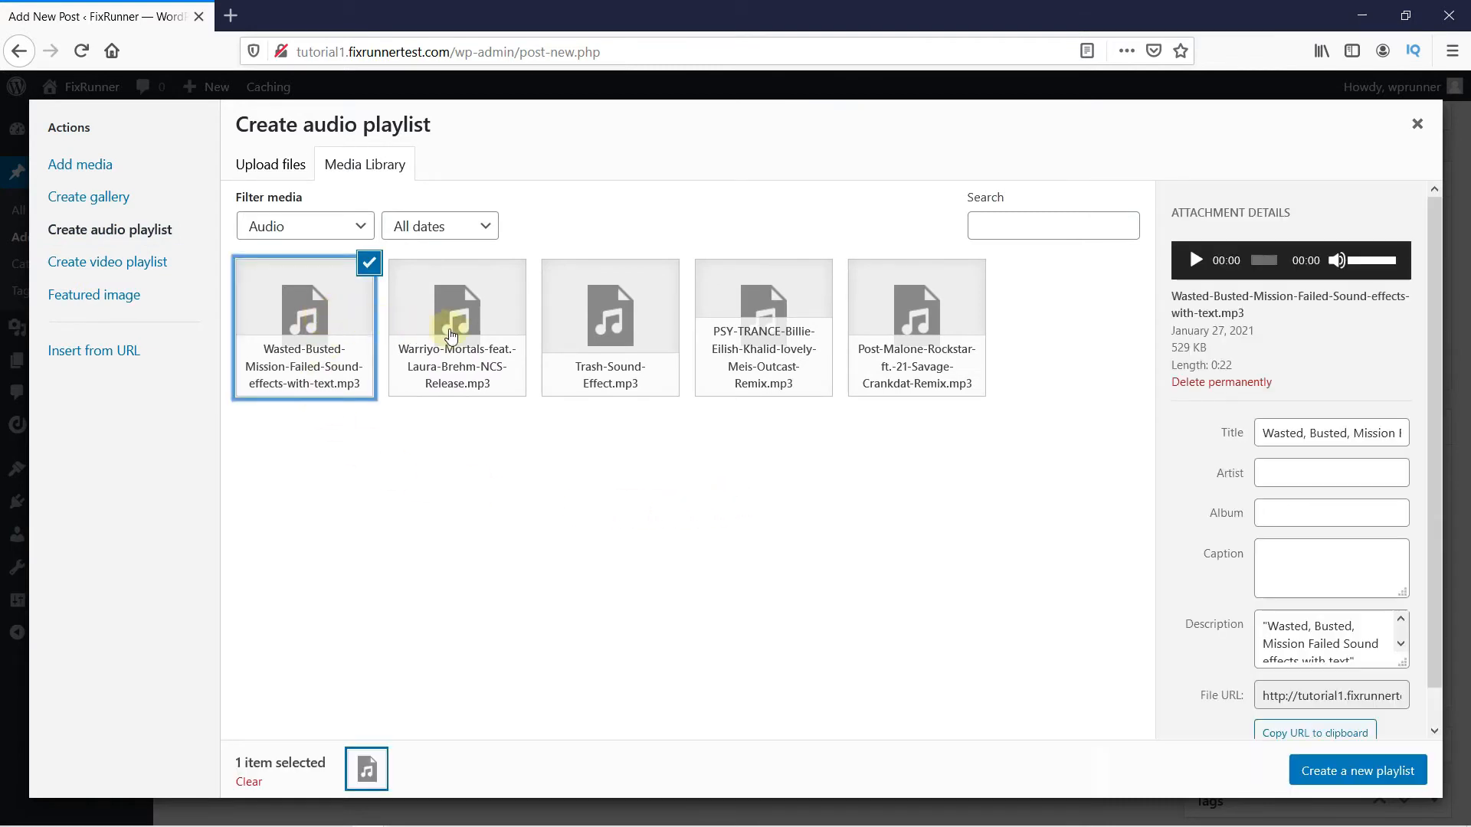
{"action": "left_click", "coordinate": [763, 325]}
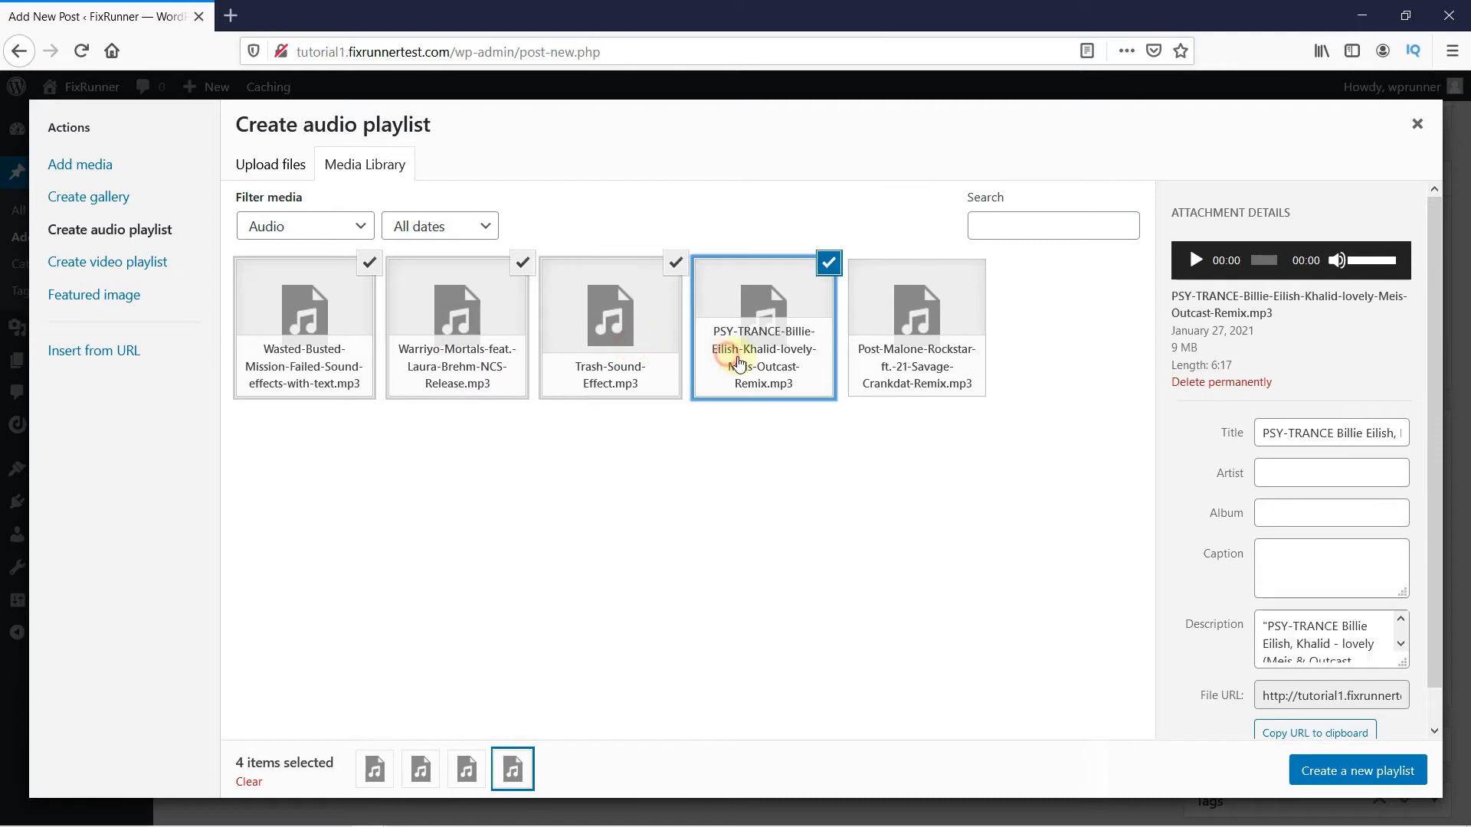
{"action": "left_click", "coordinate": [915, 325]}
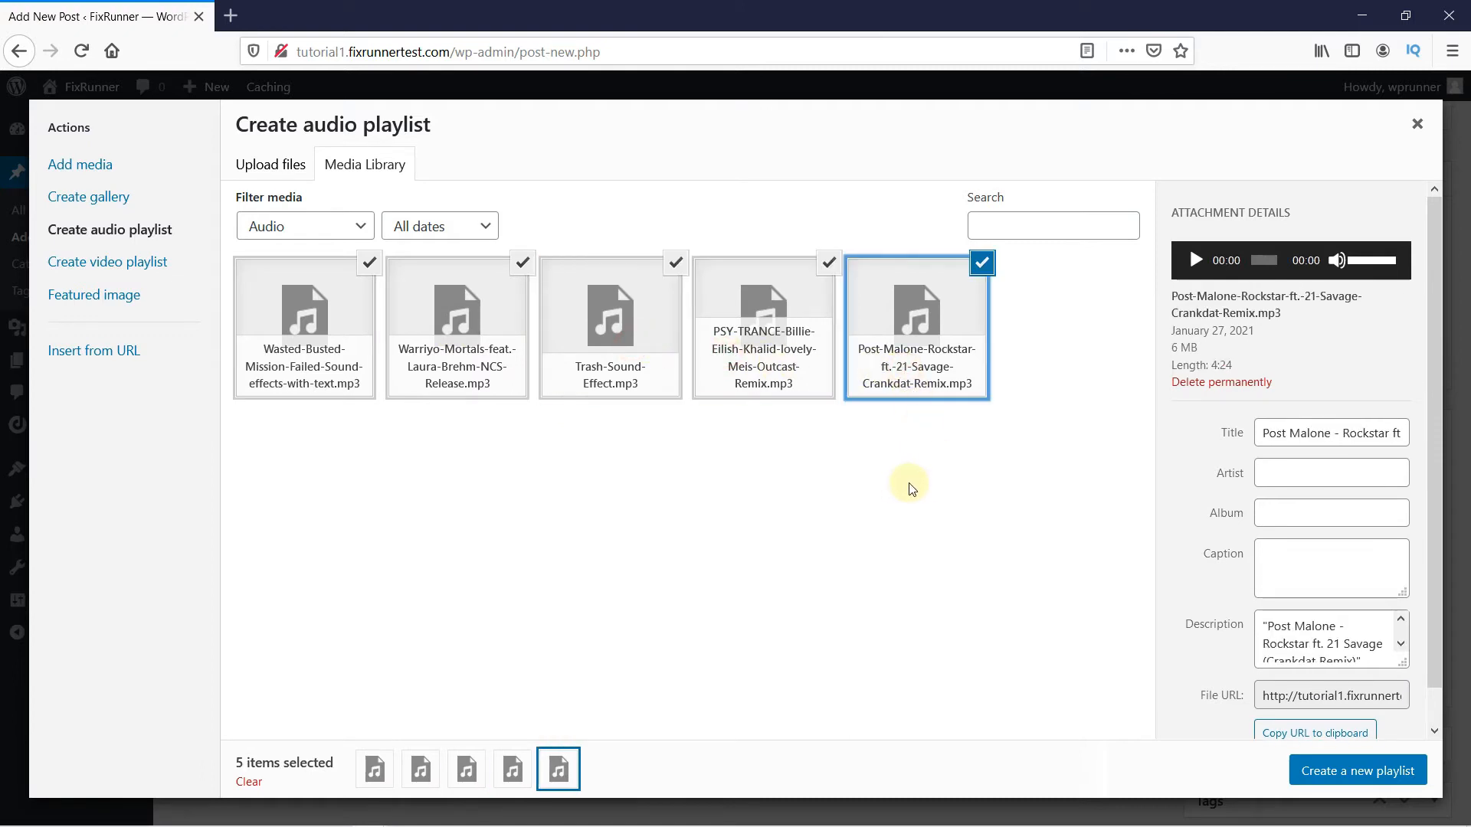
{"action": "mouse_move", "coordinate": [1358, 770]}
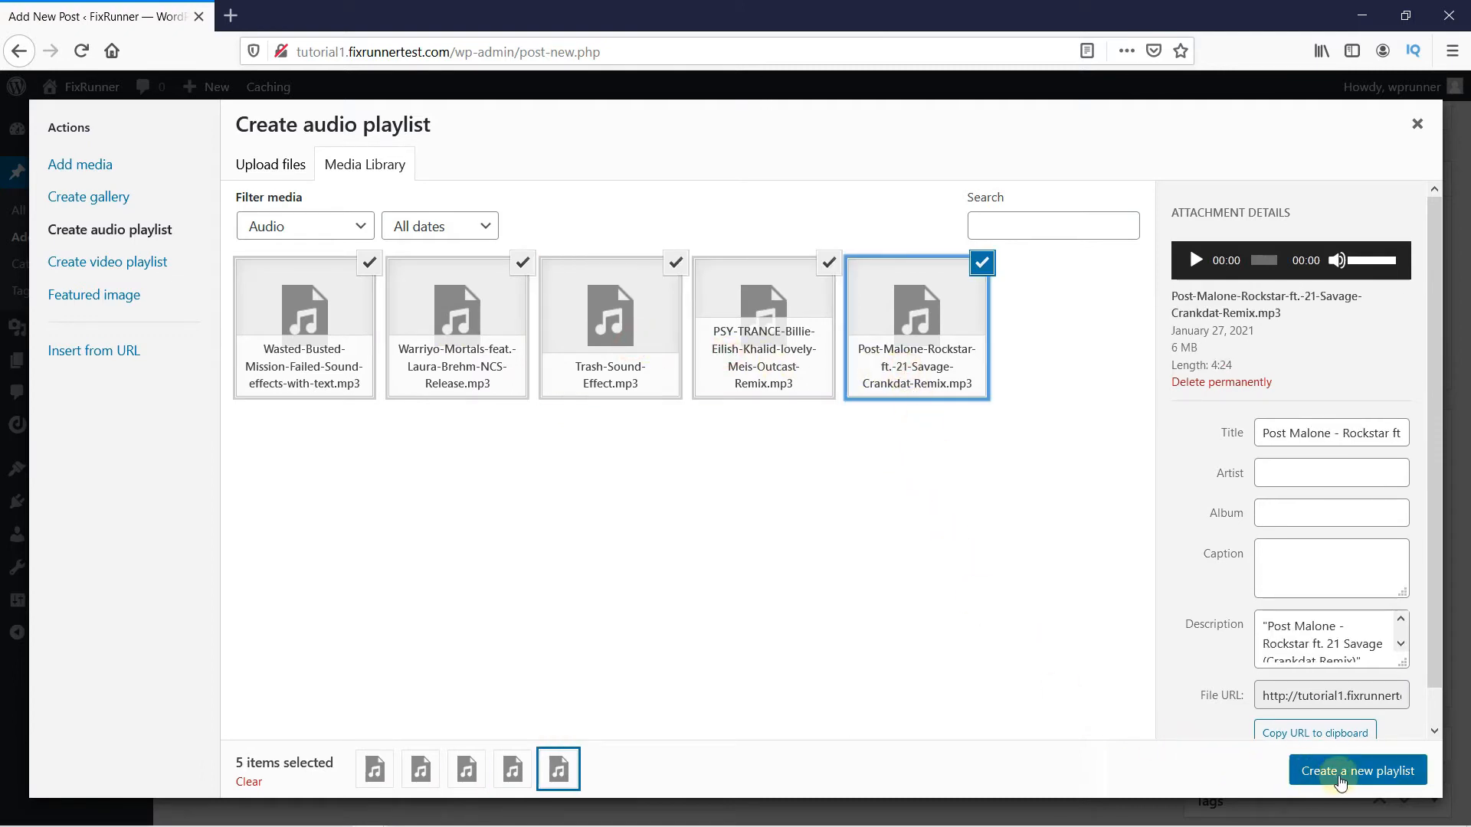
- Create the playlist and reorder tracks: Rockstar remix first, Wasted Busted last
{"action": "left_click", "coordinate": [1356, 769]}
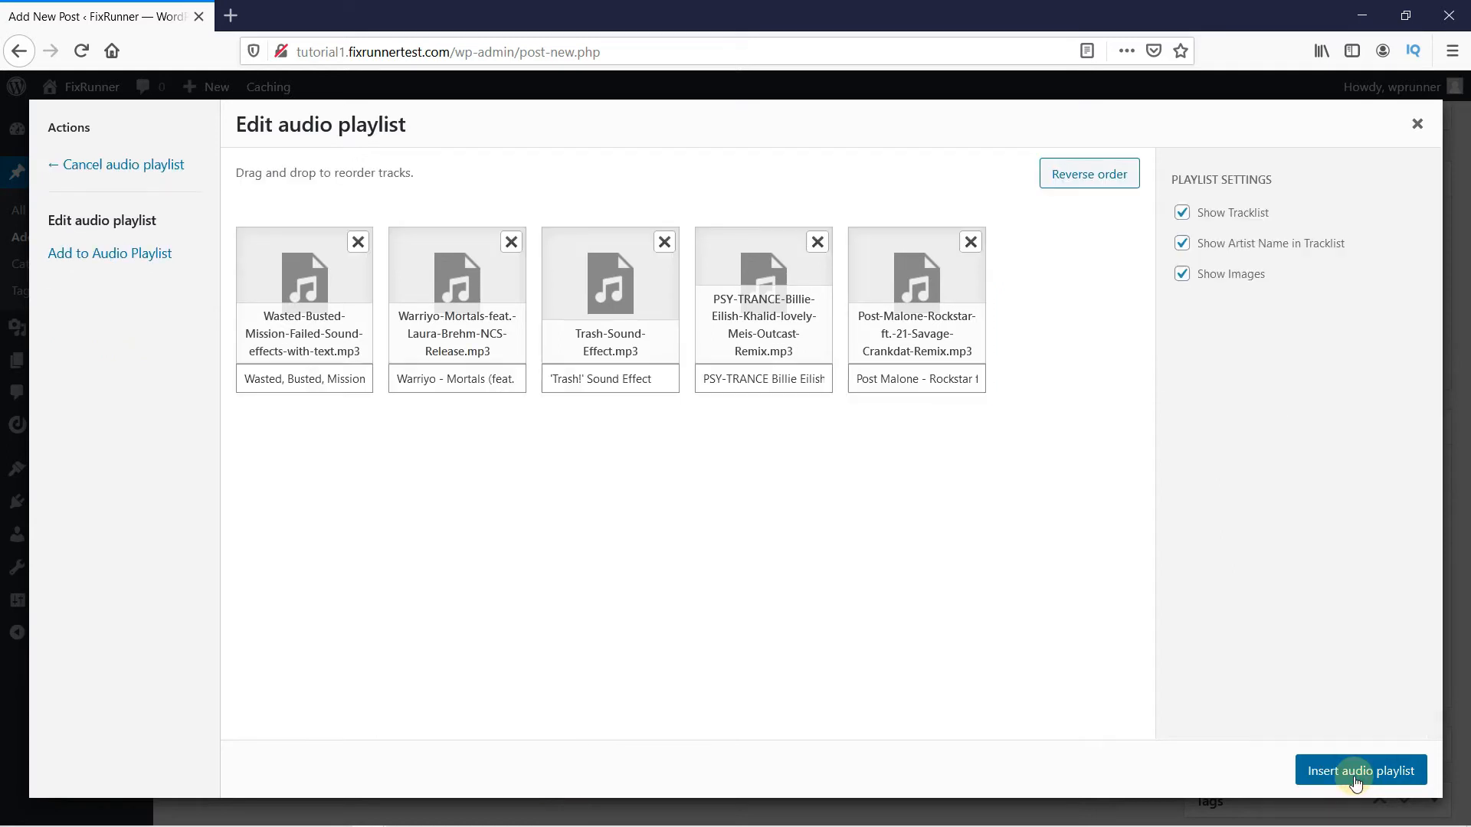
{"action": "mouse_move", "coordinate": [1076, 691]}
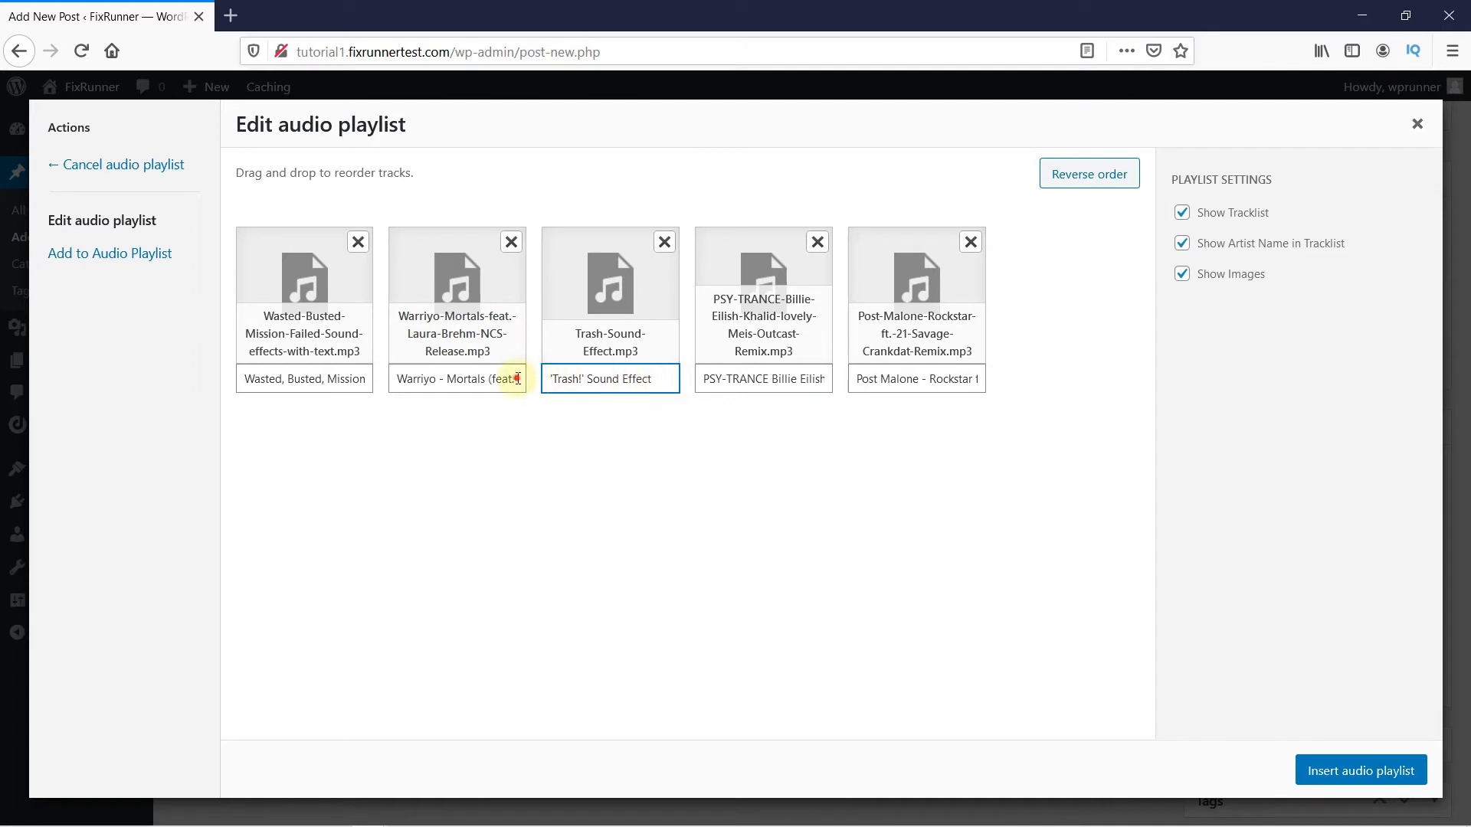
{"action": "left_click", "coordinate": [882, 410]}
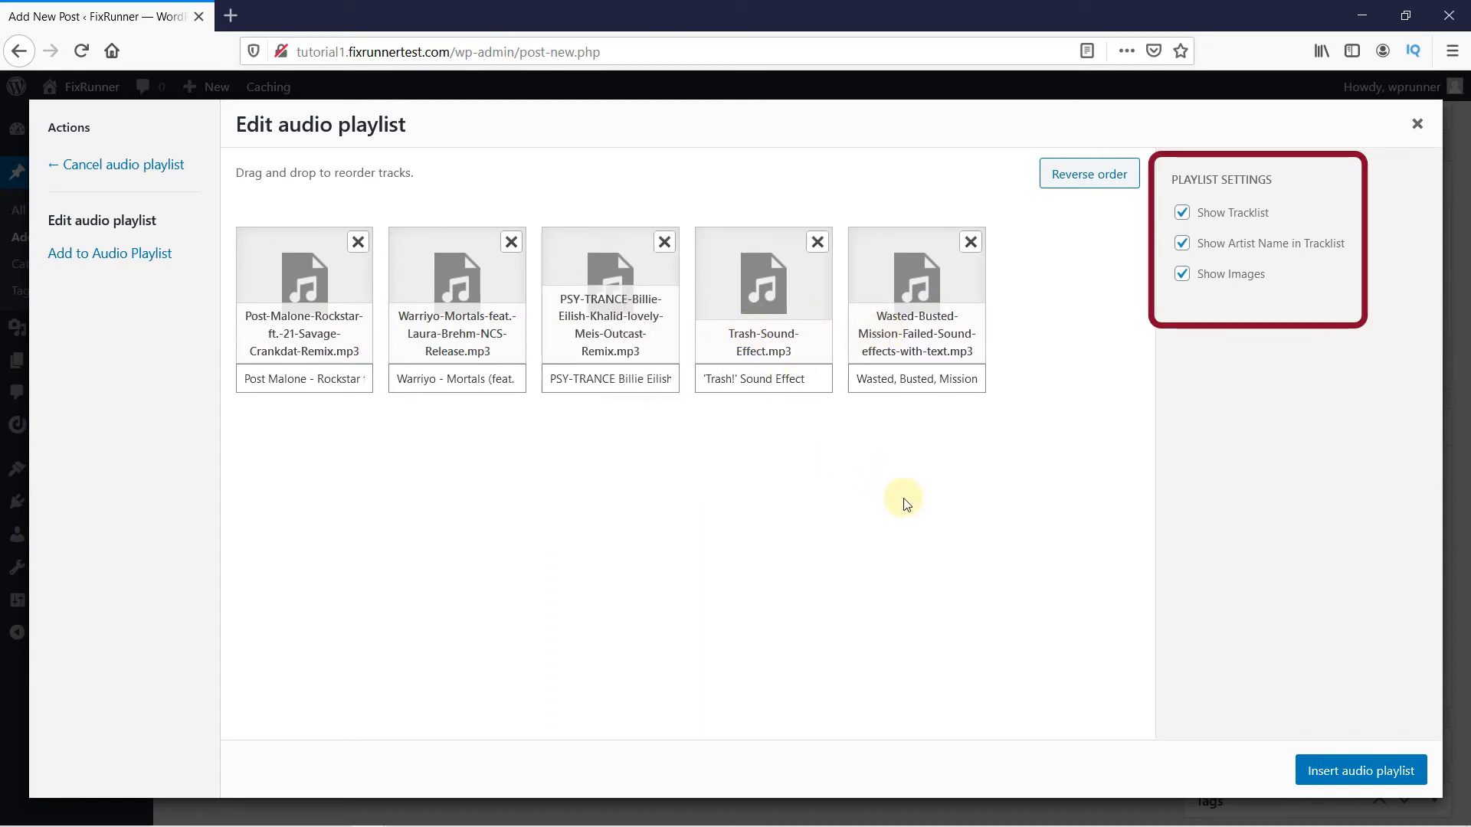
{"action": "mouse_move", "coordinate": [903, 510]}
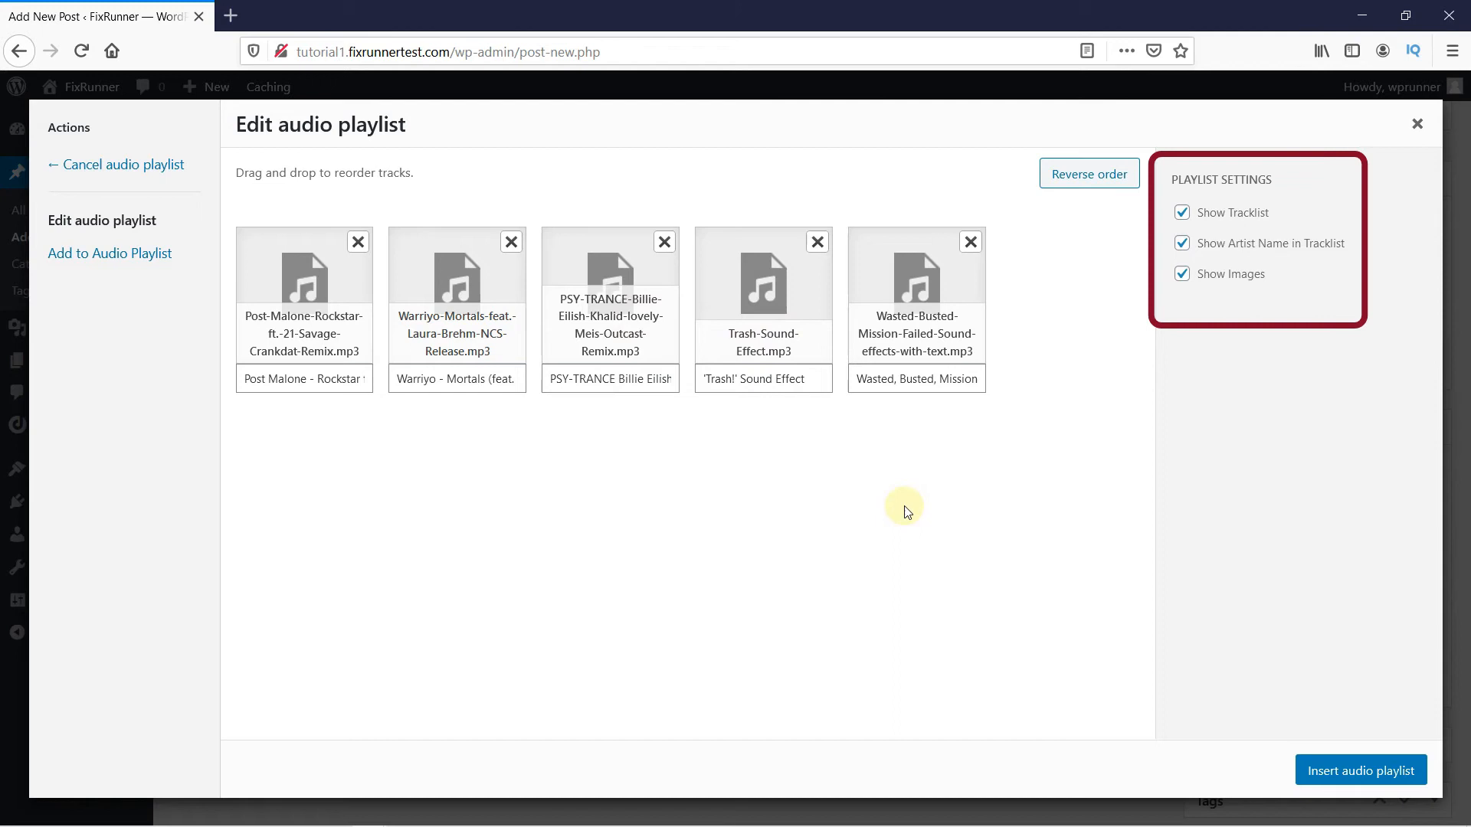
{"action": "mouse_move", "coordinate": [909, 524]}
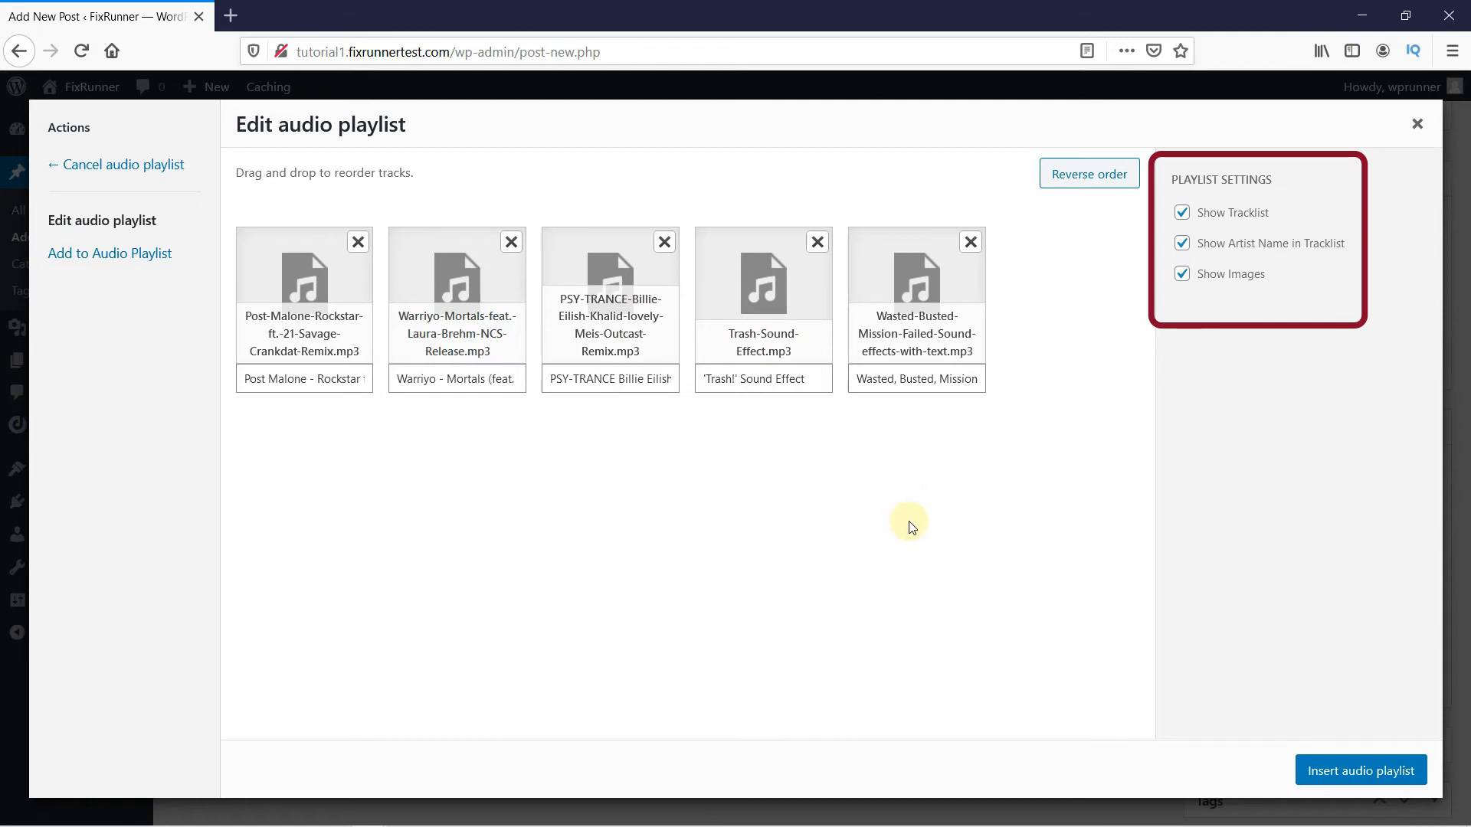
{"action": "mouse_move", "coordinate": [1360, 770]}
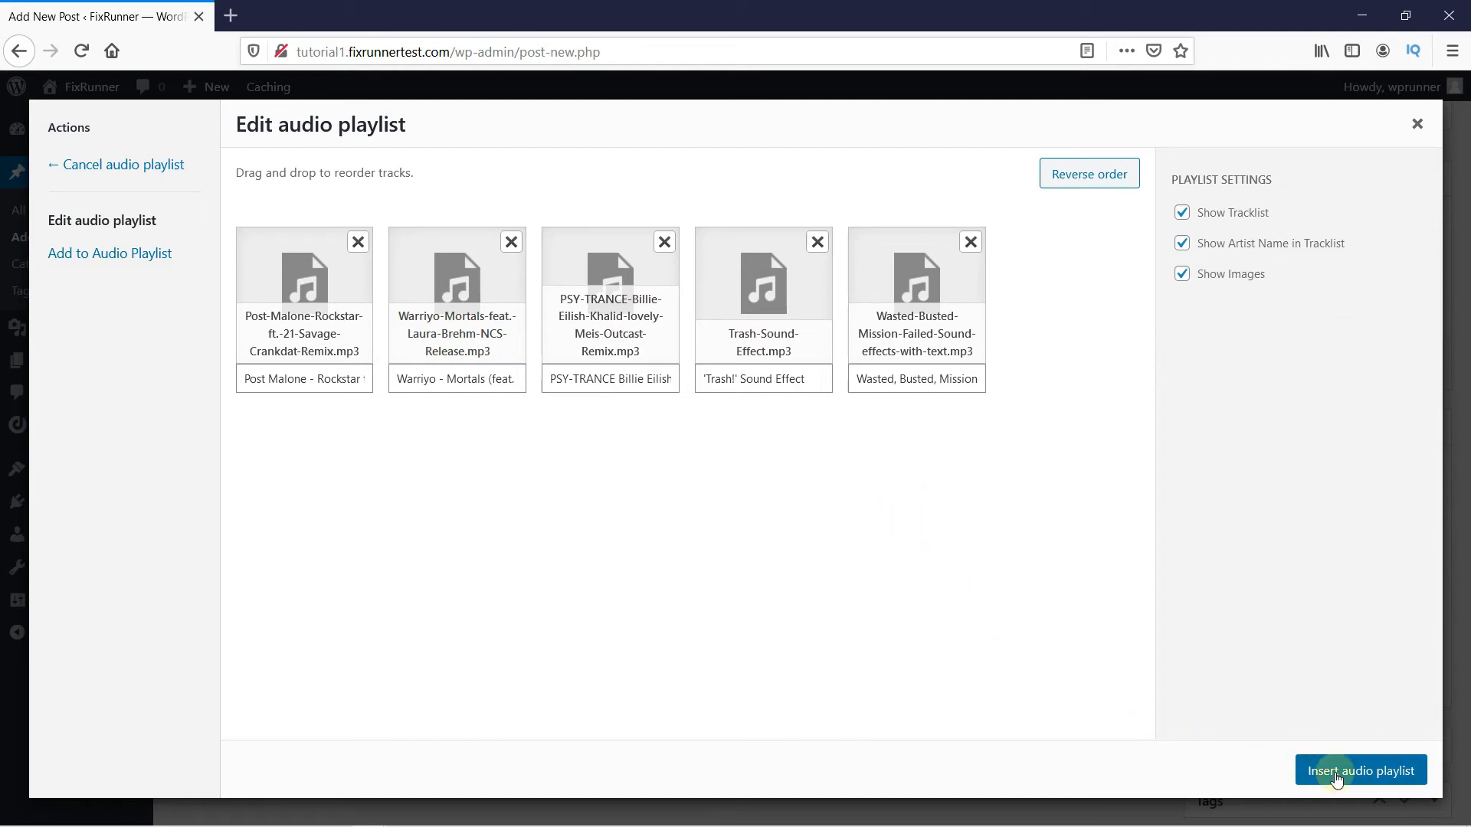
- Insert the reordered five-track audio playlist into the post body
{"action": "left_click", "coordinate": [1359, 770]}
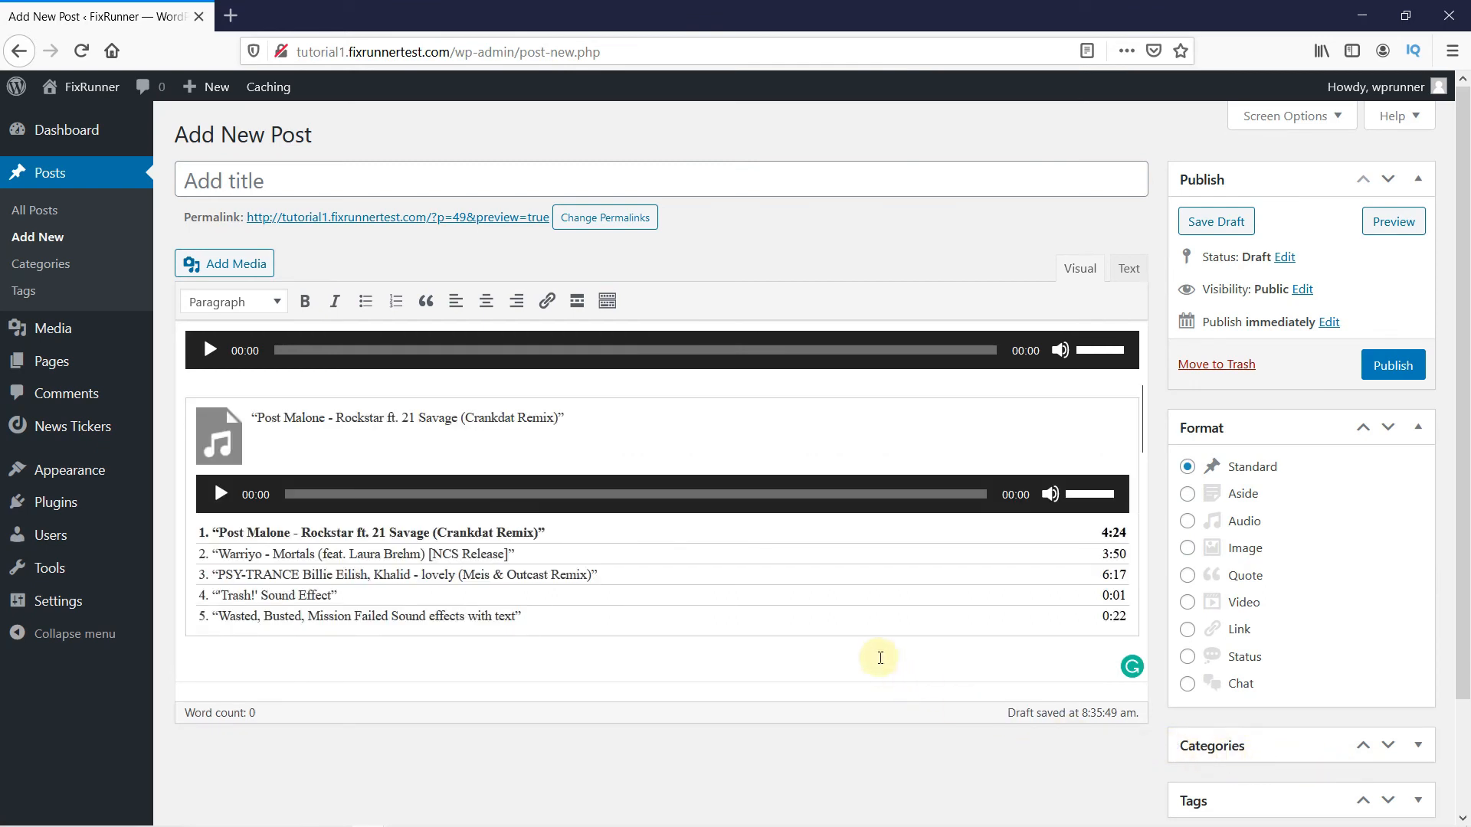
{"action": "mouse_move", "coordinate": [861, 656]}
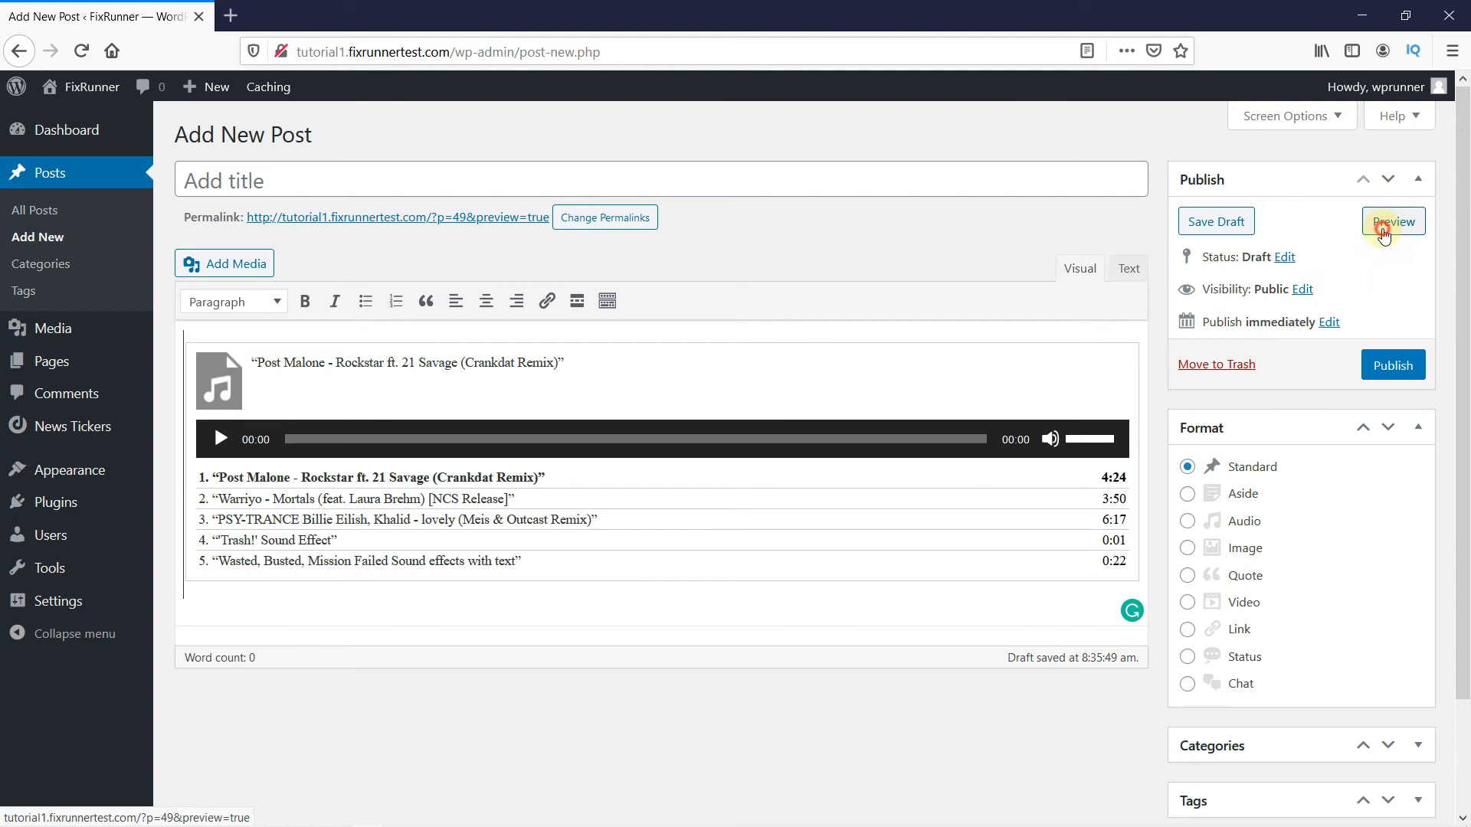
- Preview the draft post on the site in a new tab
{"action": "left_click", "coordinate": [1392, 221]}
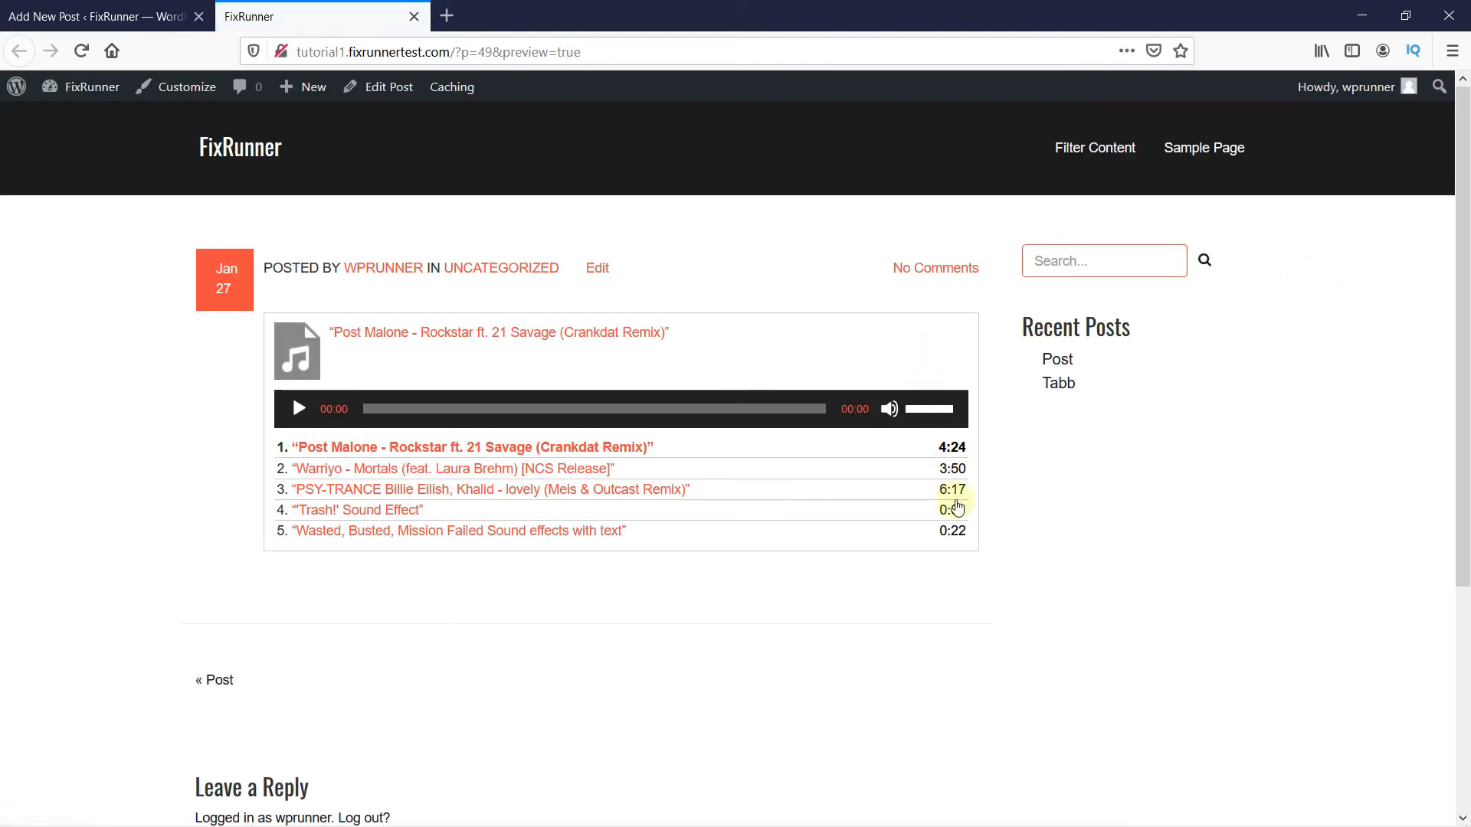
{"action": "mouse_move", "coordinate": [1013, 452]}
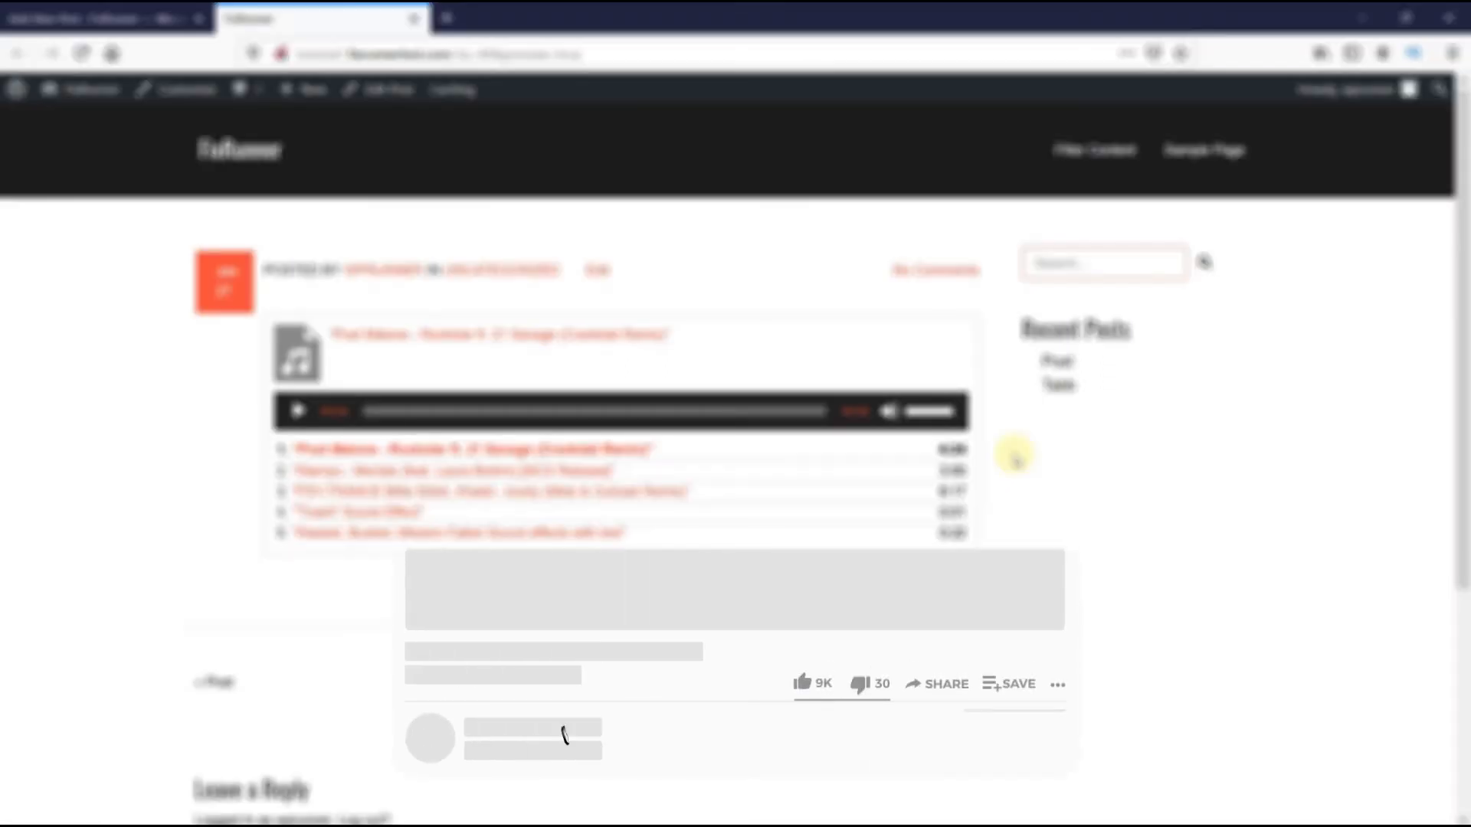
{"action": "left_click", "coordinate": [626, 661]}
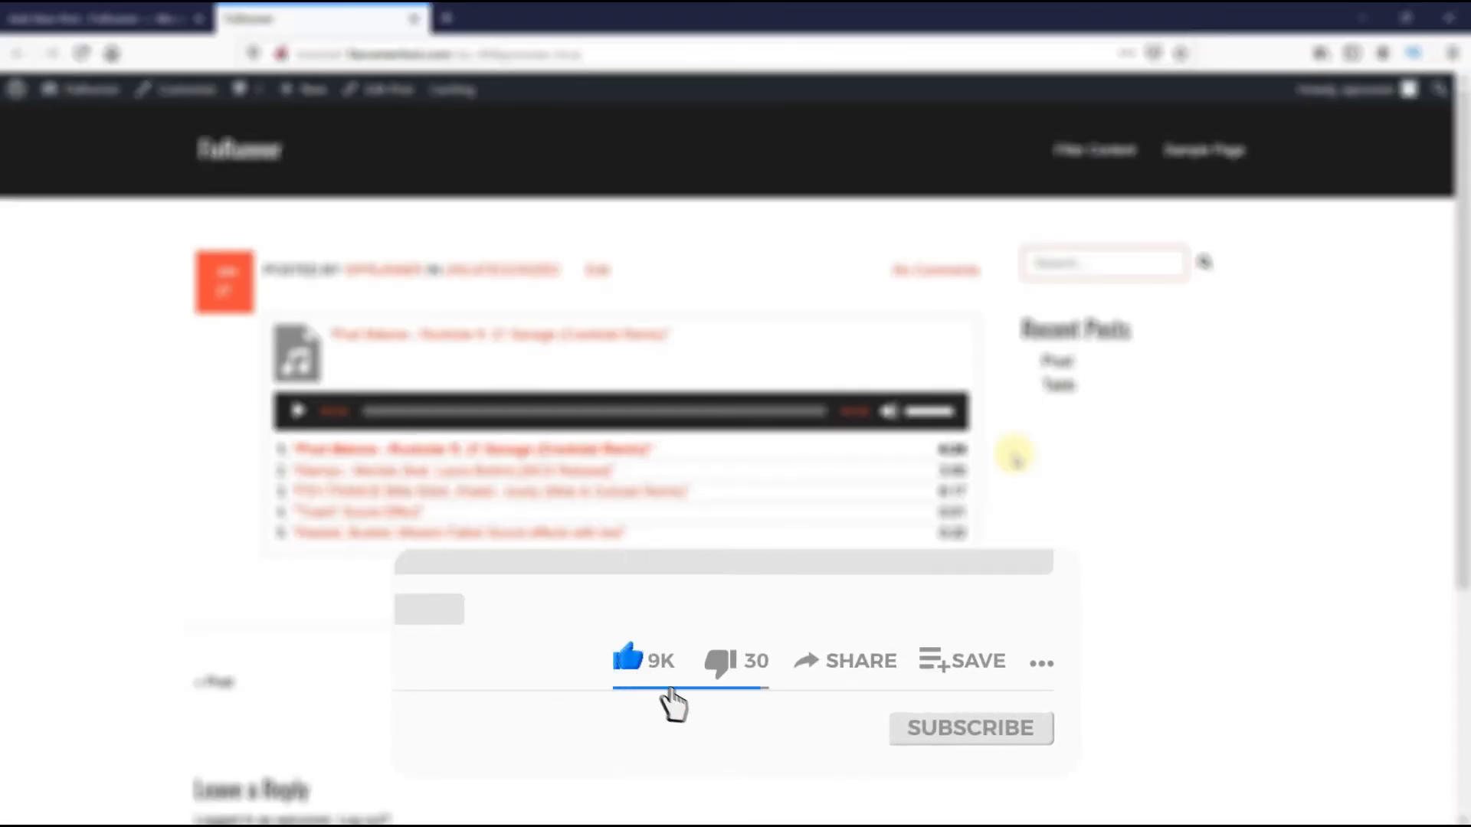
{"action": "left_click", "coordinate": [970, 727]}
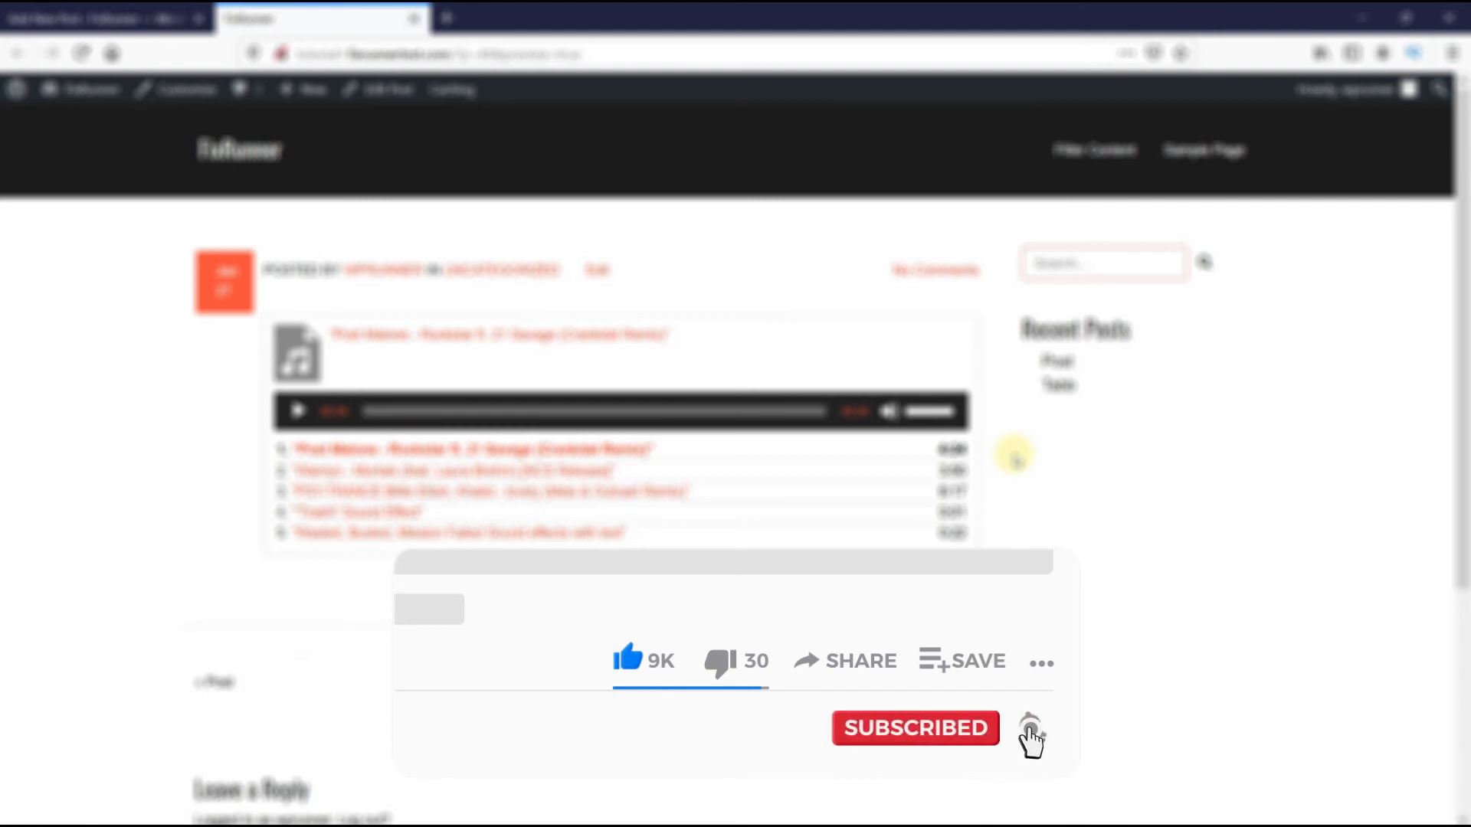
{"action": "left_click", "coordinate": [1028, 728]}
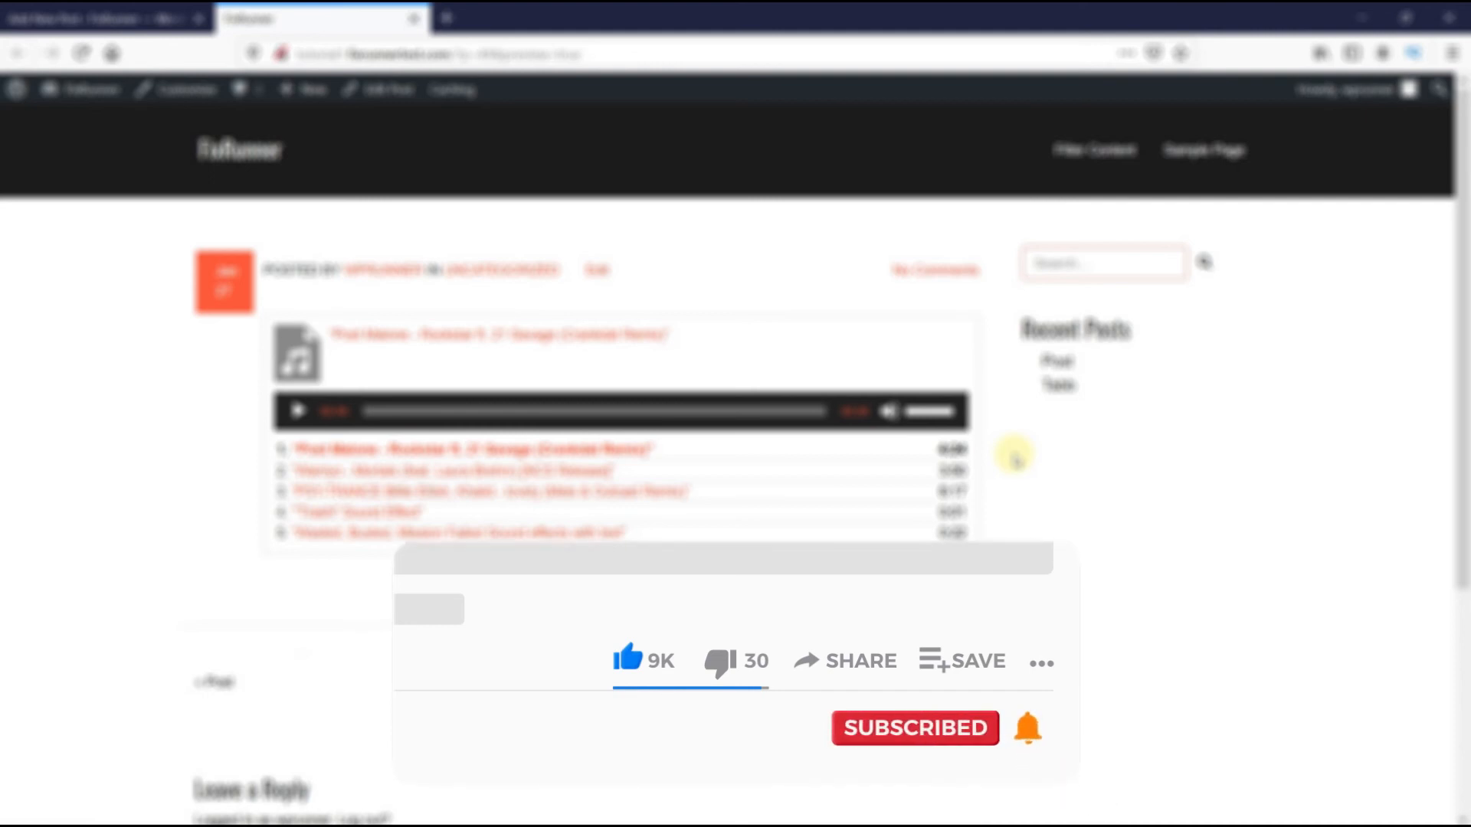